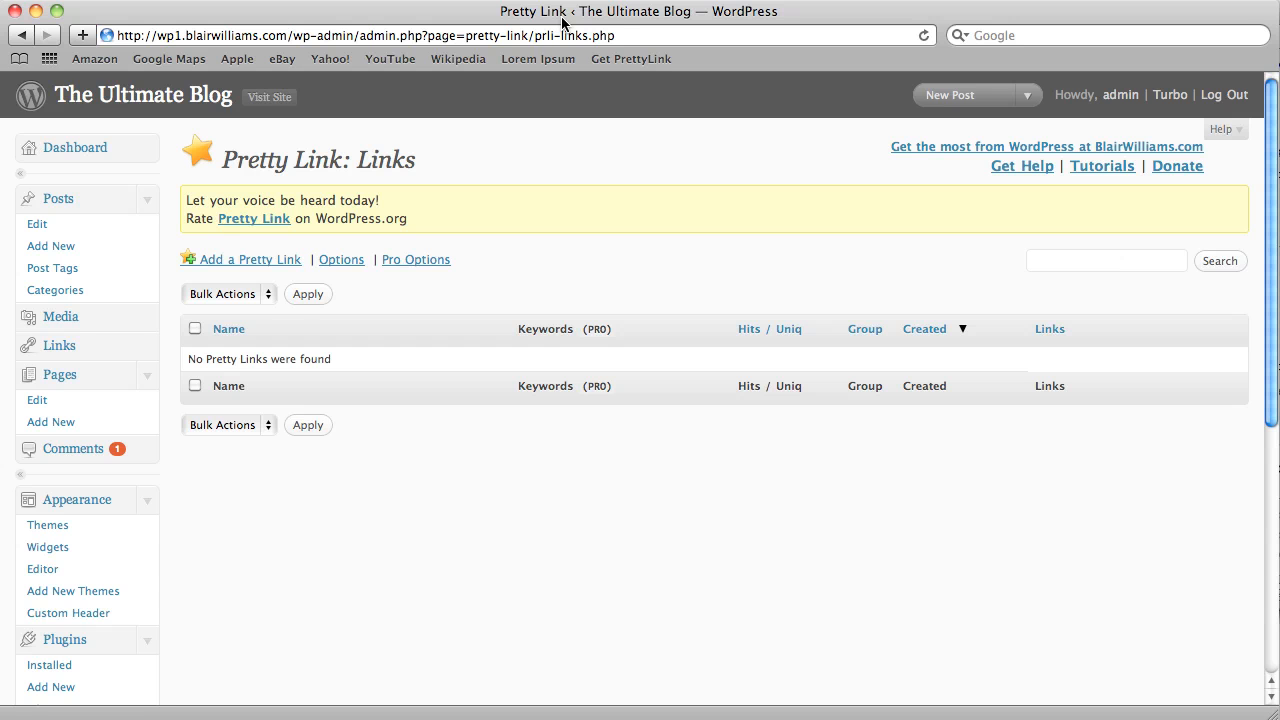
pyautogui.moveTo(552, 192)
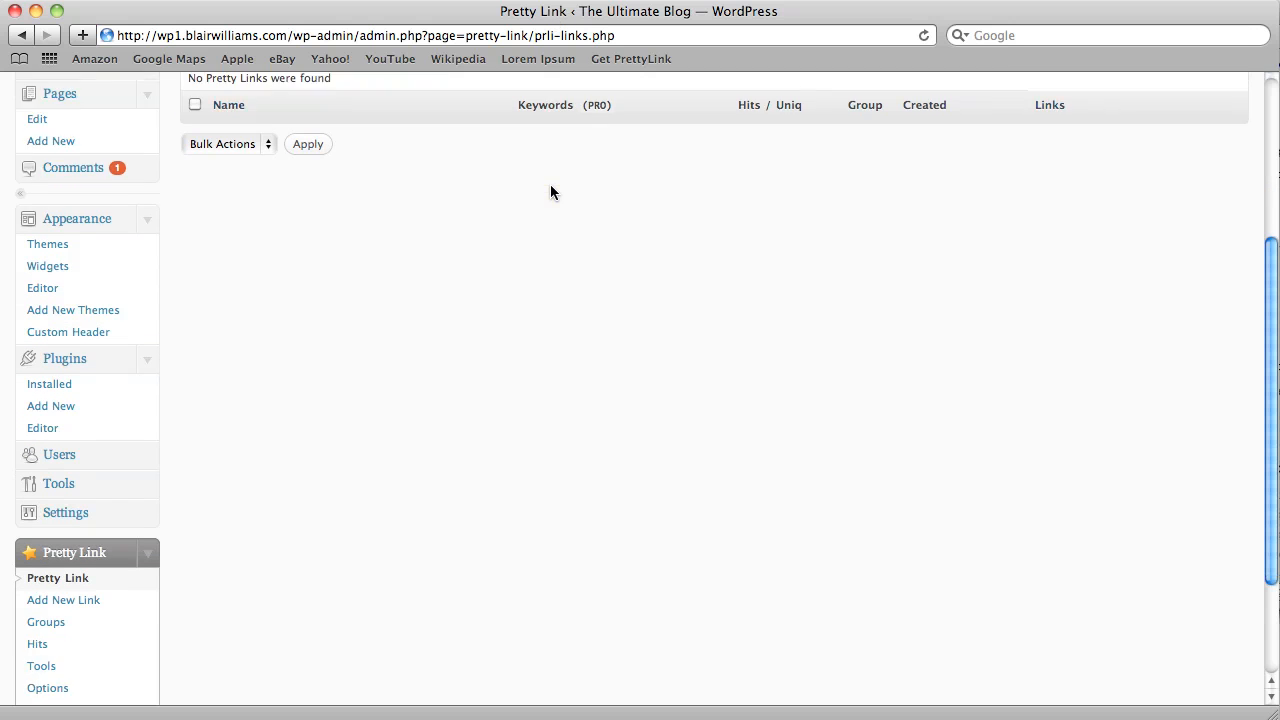
# Step: Go to Pretty Link > Pro Options to reach the keyword and URL replacement settings
pyautogui.scroll(-3)
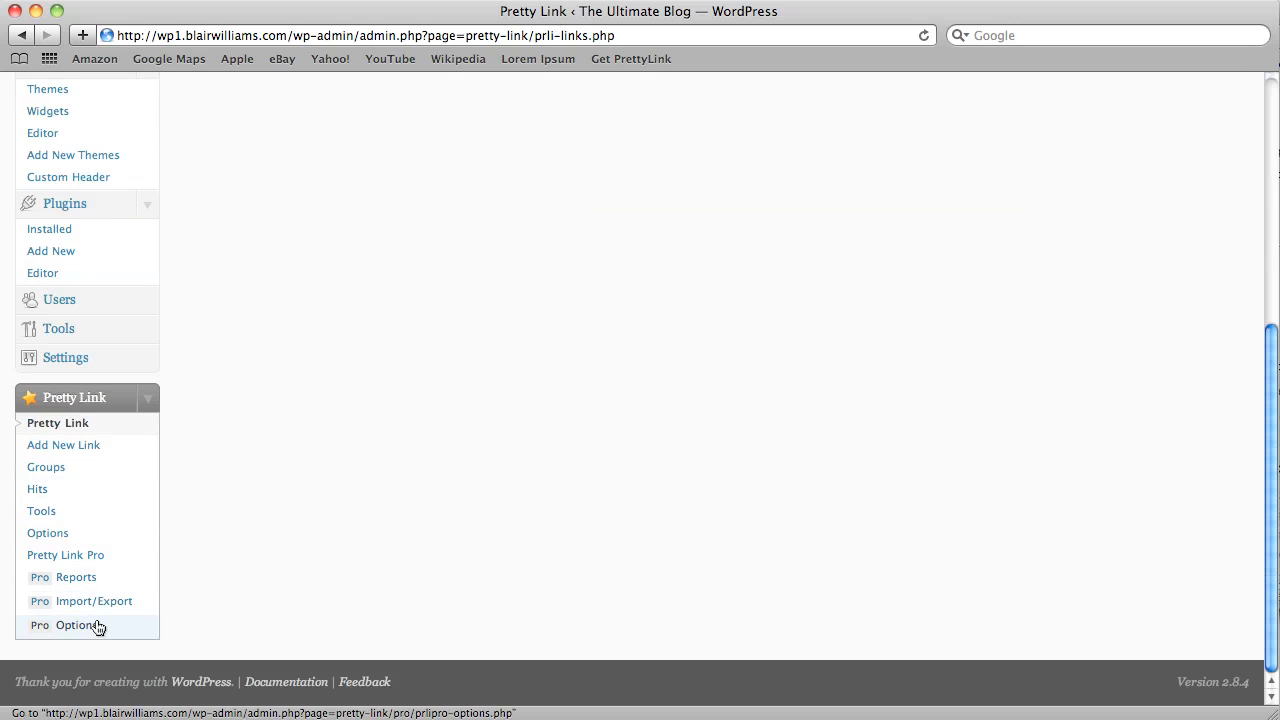
pyautogui.click(76, 624)
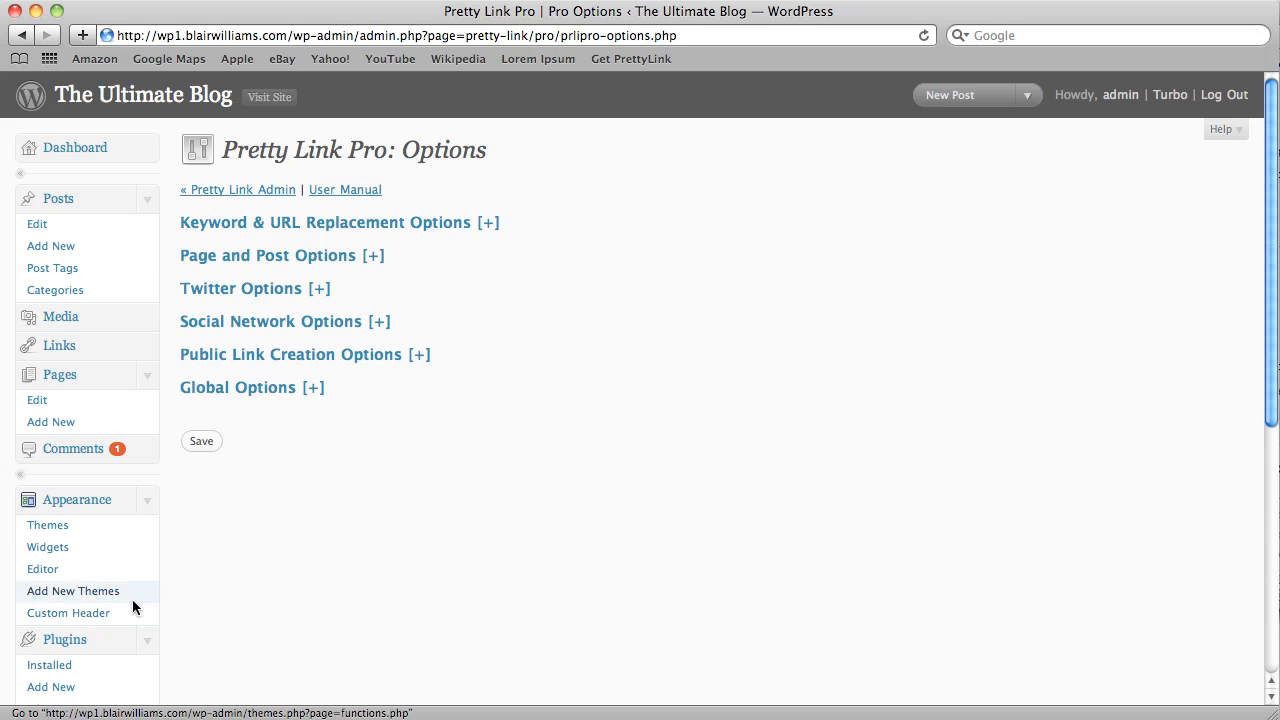
pyautogui.moveTo(290, 230)
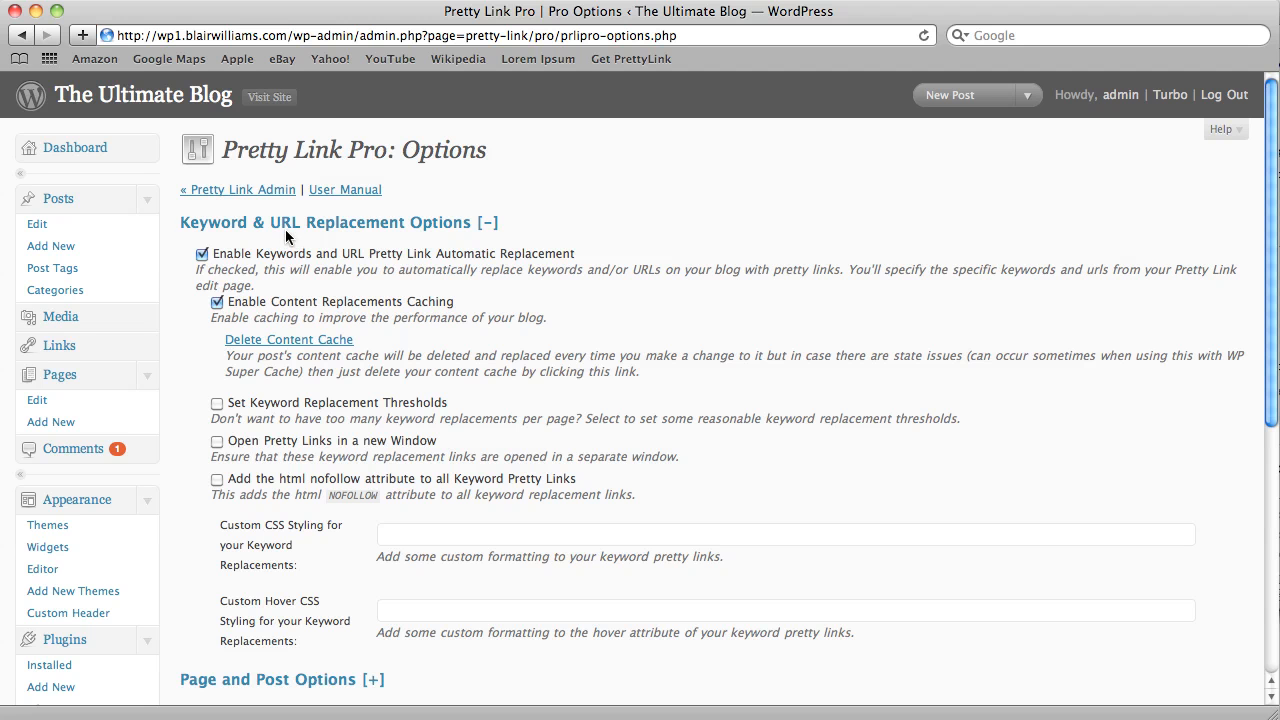
pyautogui.scroll(-3)
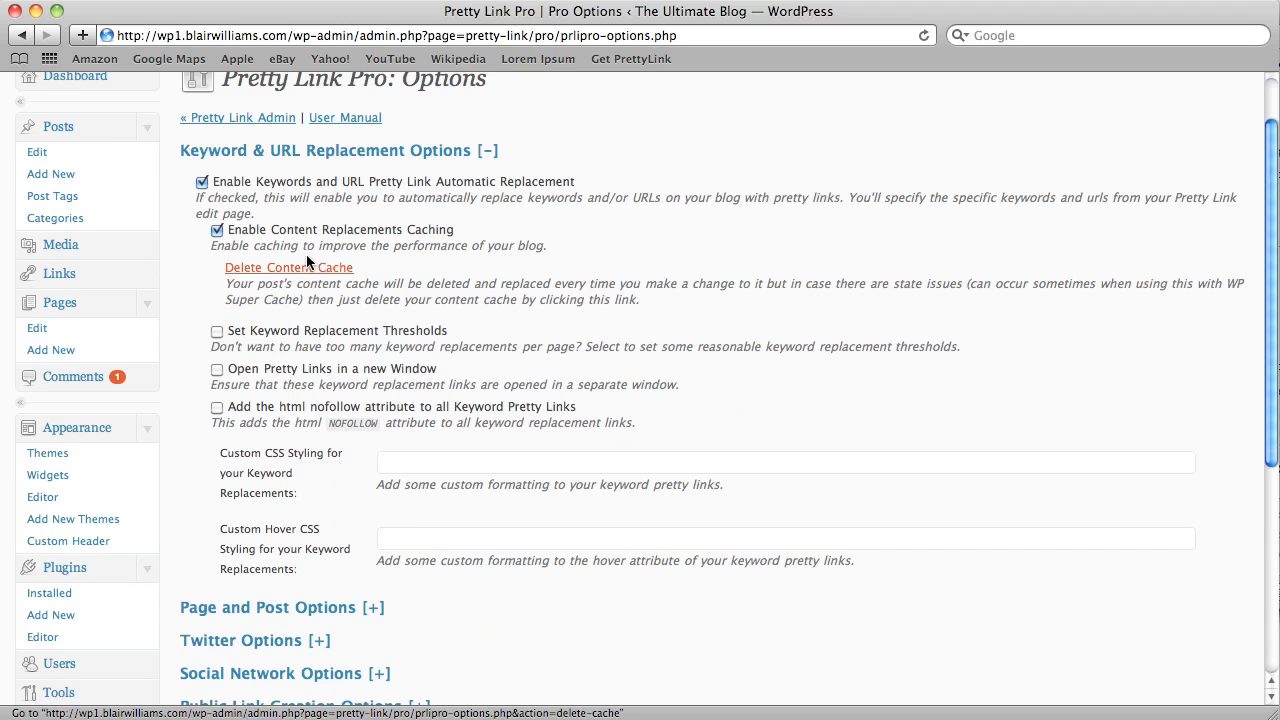
pyautogui.moveTo(236, 192)
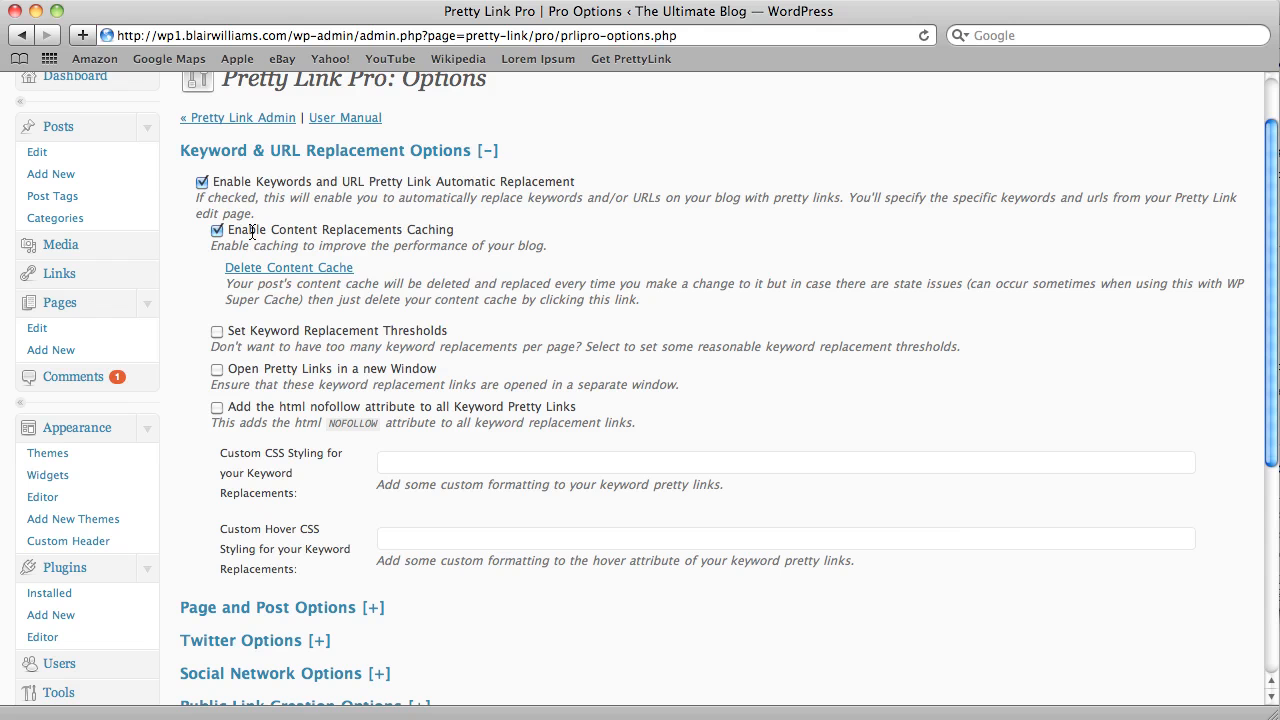
pyautogui.moveTo(258, 220)
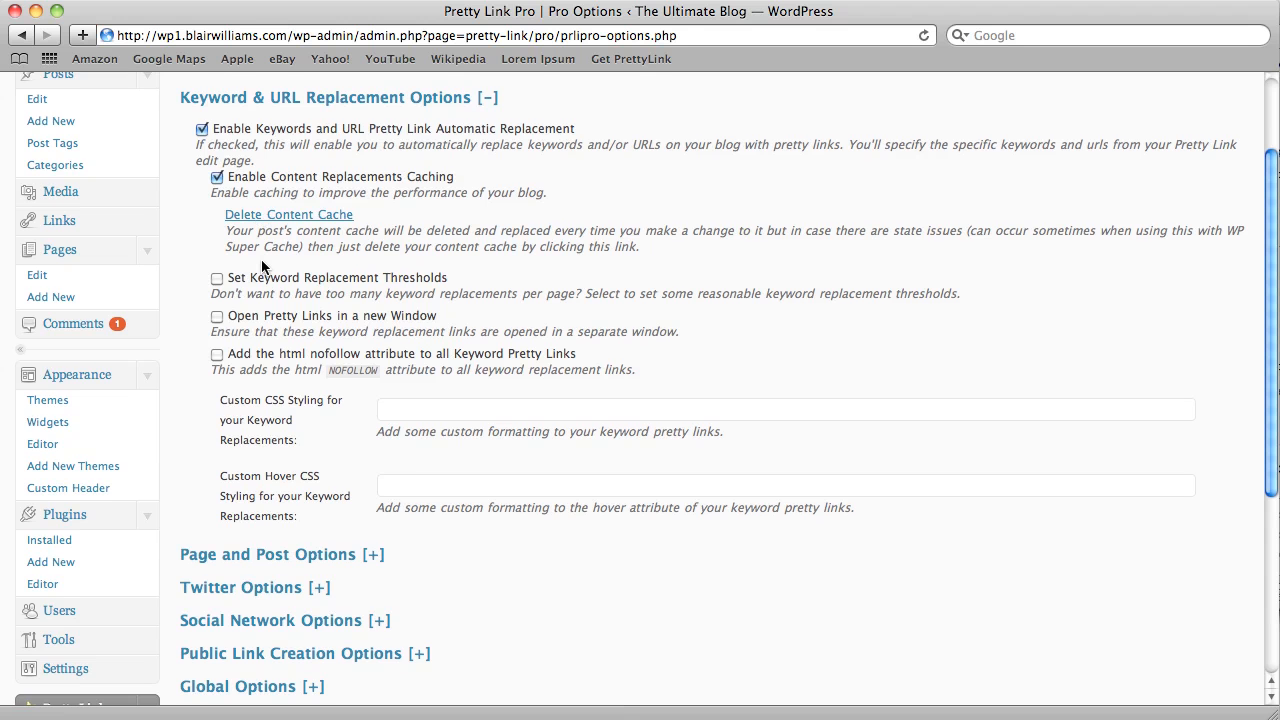
pyautogui.scroll(-3)
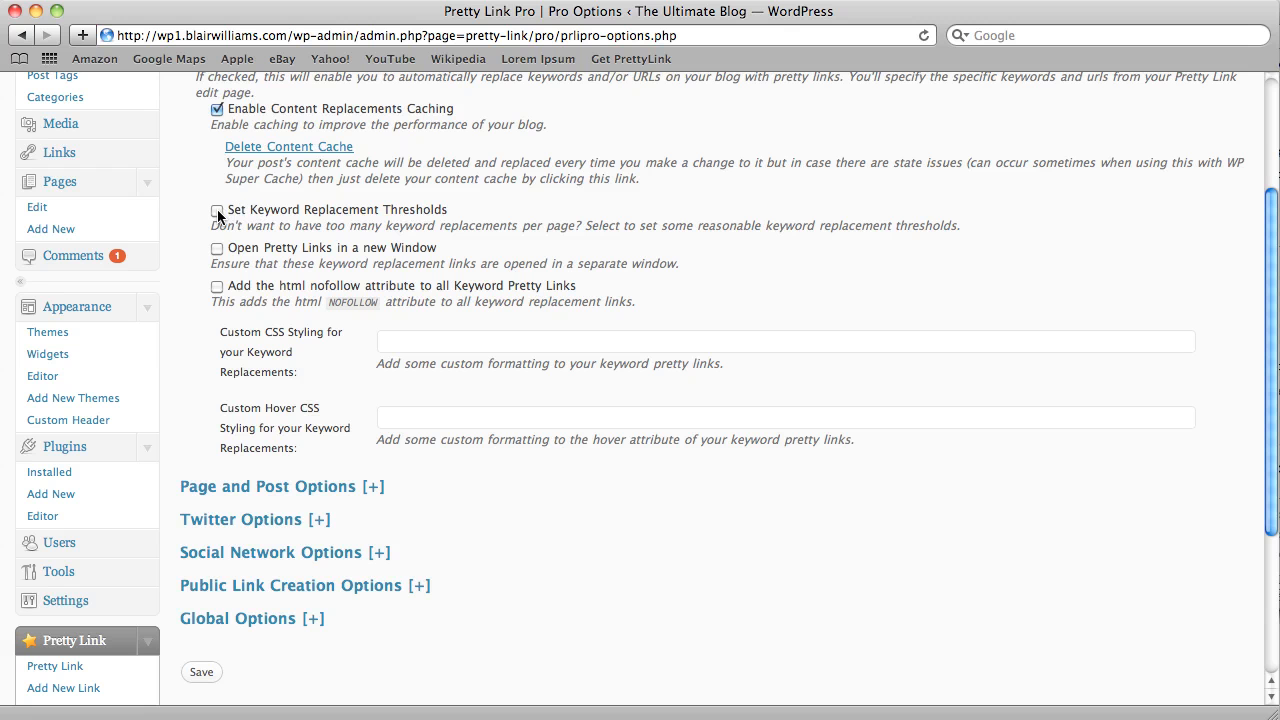
# Step: Enable 'Set Keyword Replacement Thresholds' with 3 keywords per page and 2 replacements per keyword
pyautogui.click(216, 212)
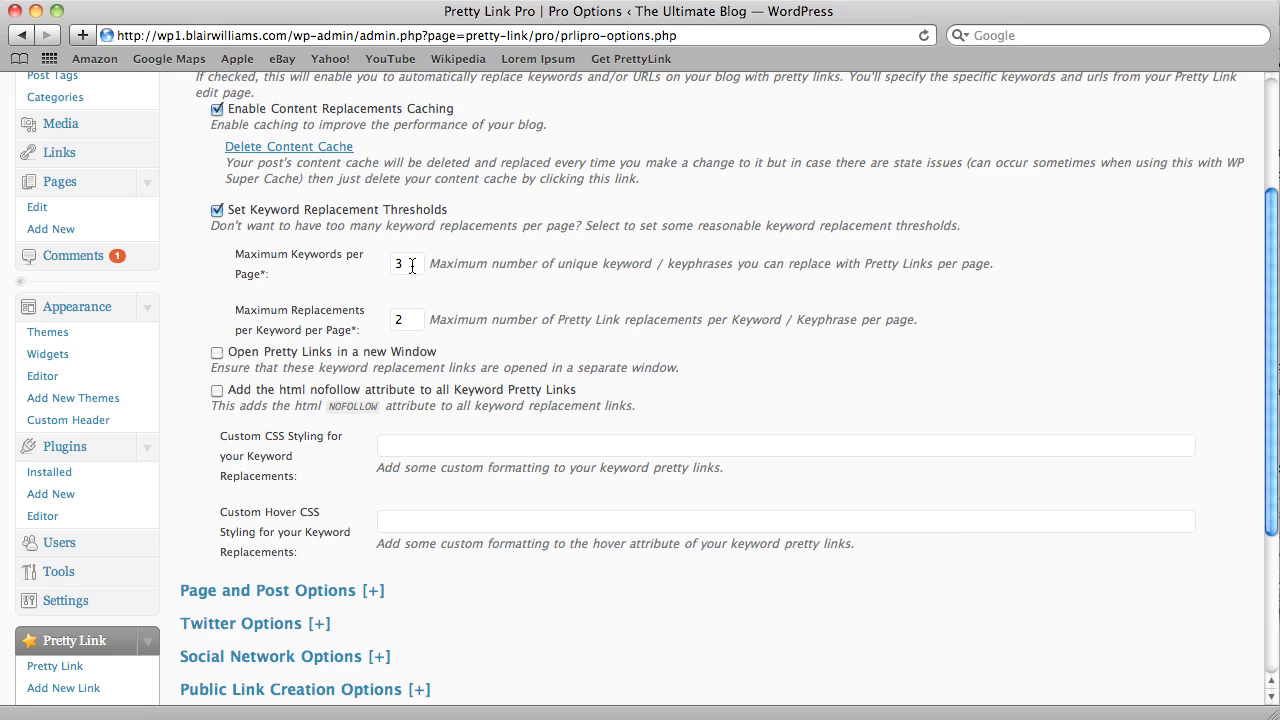
pyautogui.moveTo(326, 326)
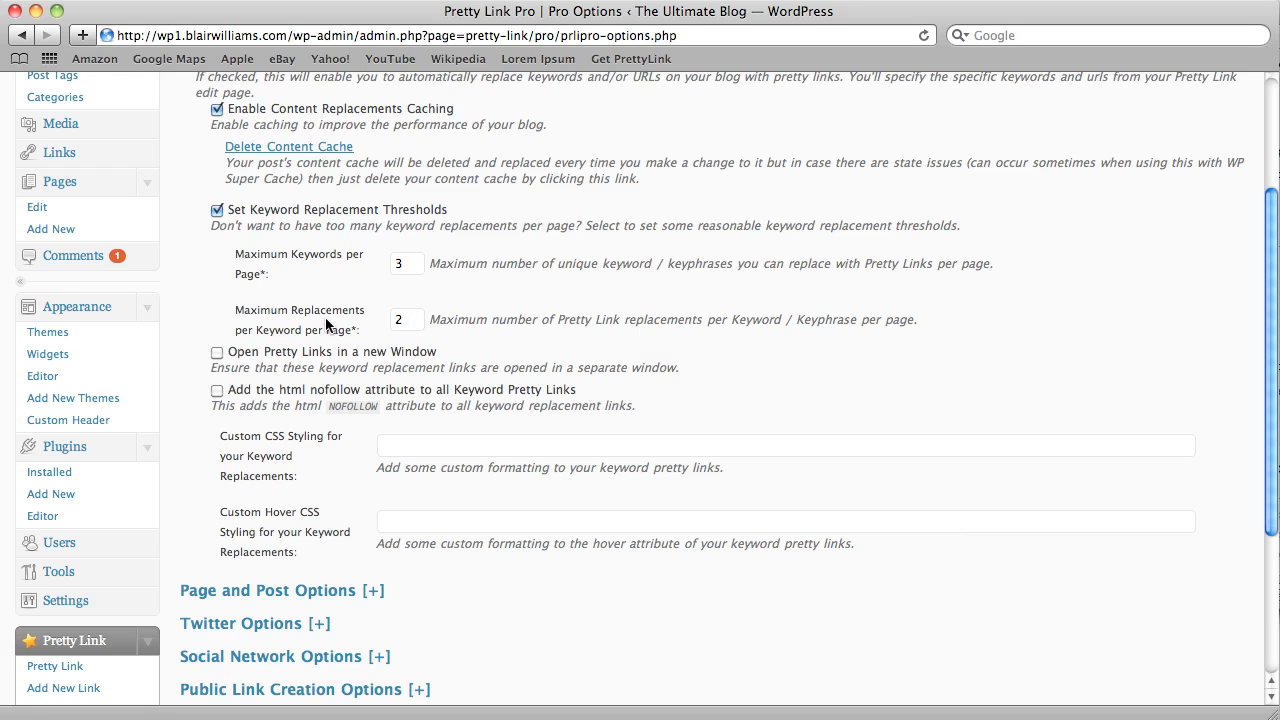
pyautogui.moveTo(332, 320)
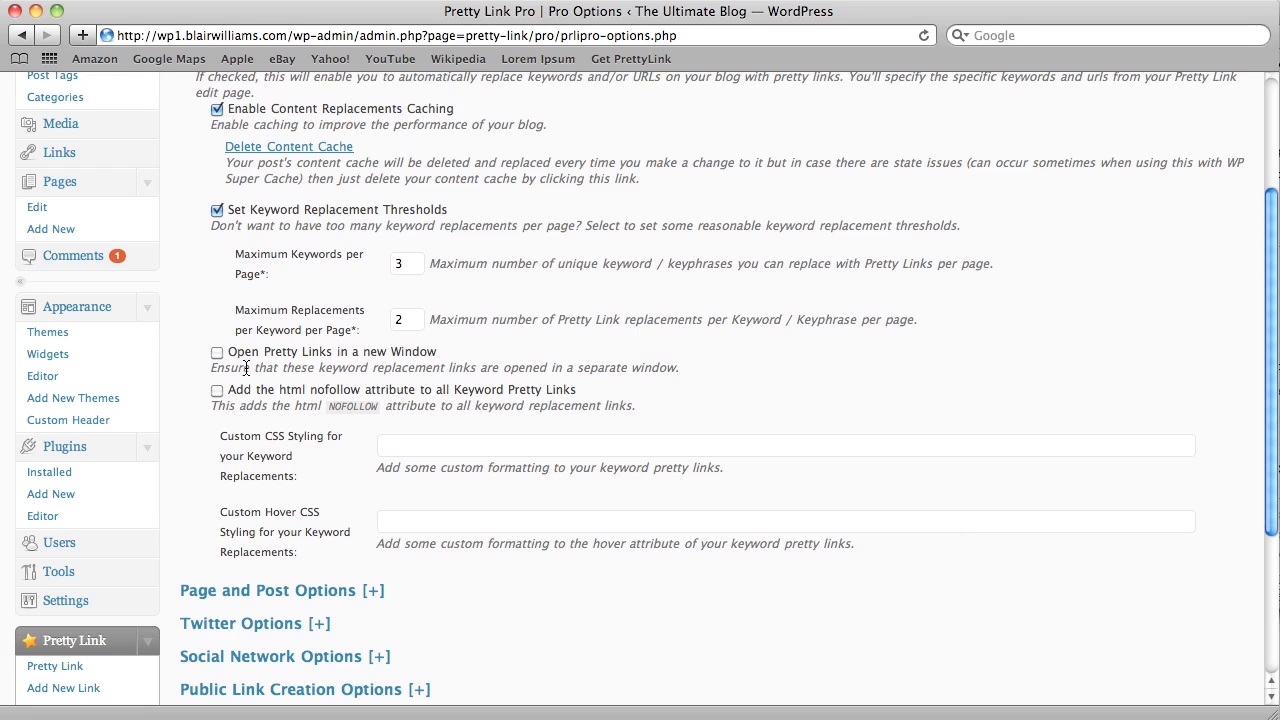
# Step: Enable 'Open Pretty Links in a new Window' and the nofollow attribute for keyword links
pyautogui.click(216, 352)
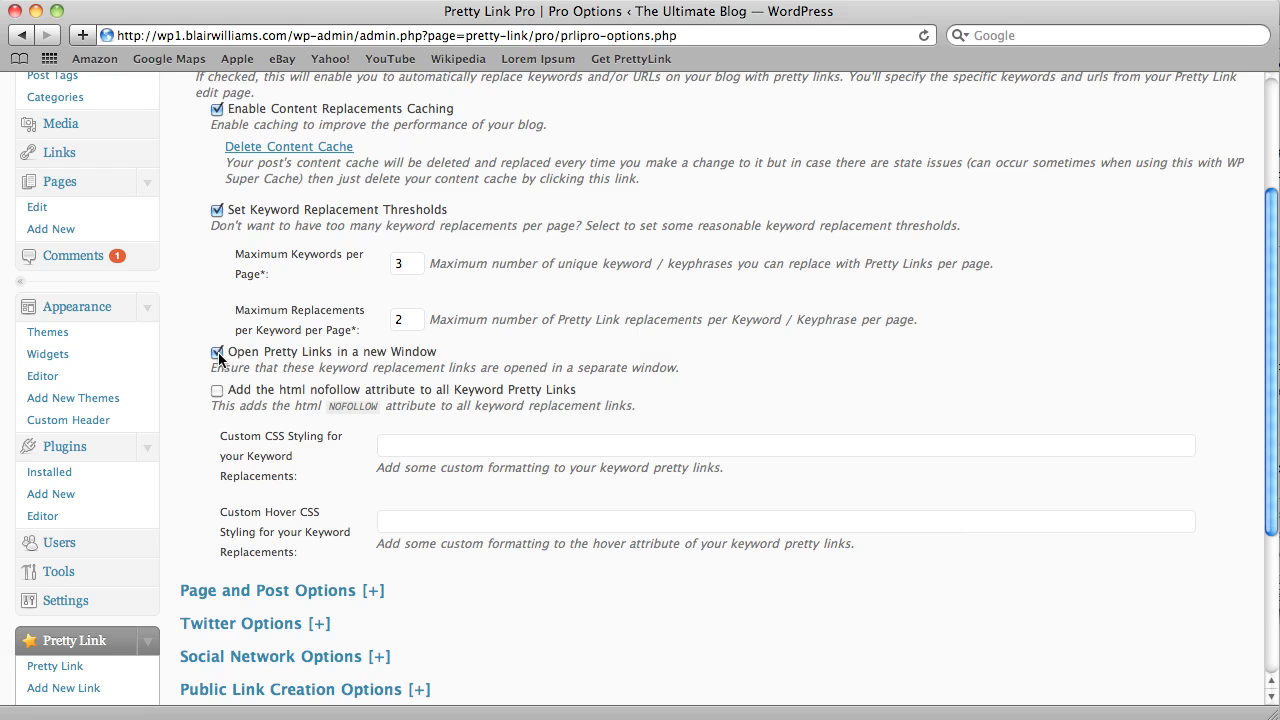
pyautogui.click(216, 390)
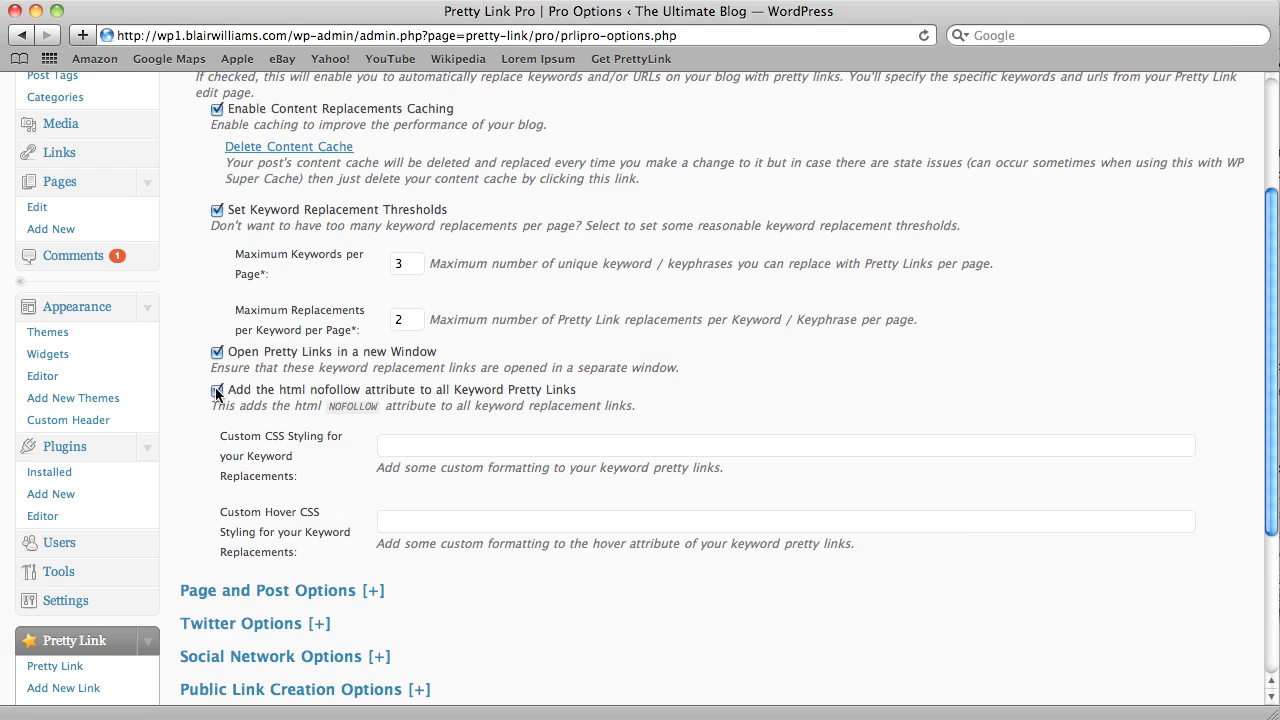
pyautogui.scroll(-3)
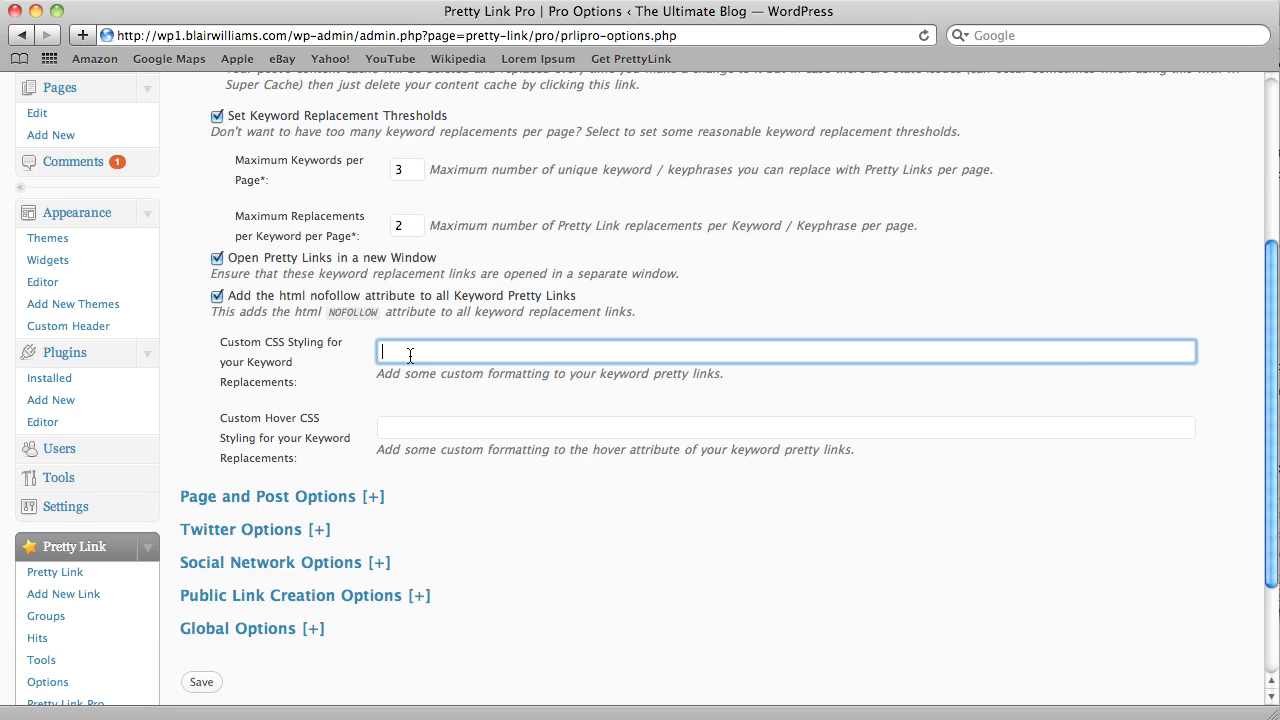
# Step: Set Custom CSS Styling to 'color: red;', save the Pro options, and visit the blog in a new tab
pyautogui.write('color: red;')
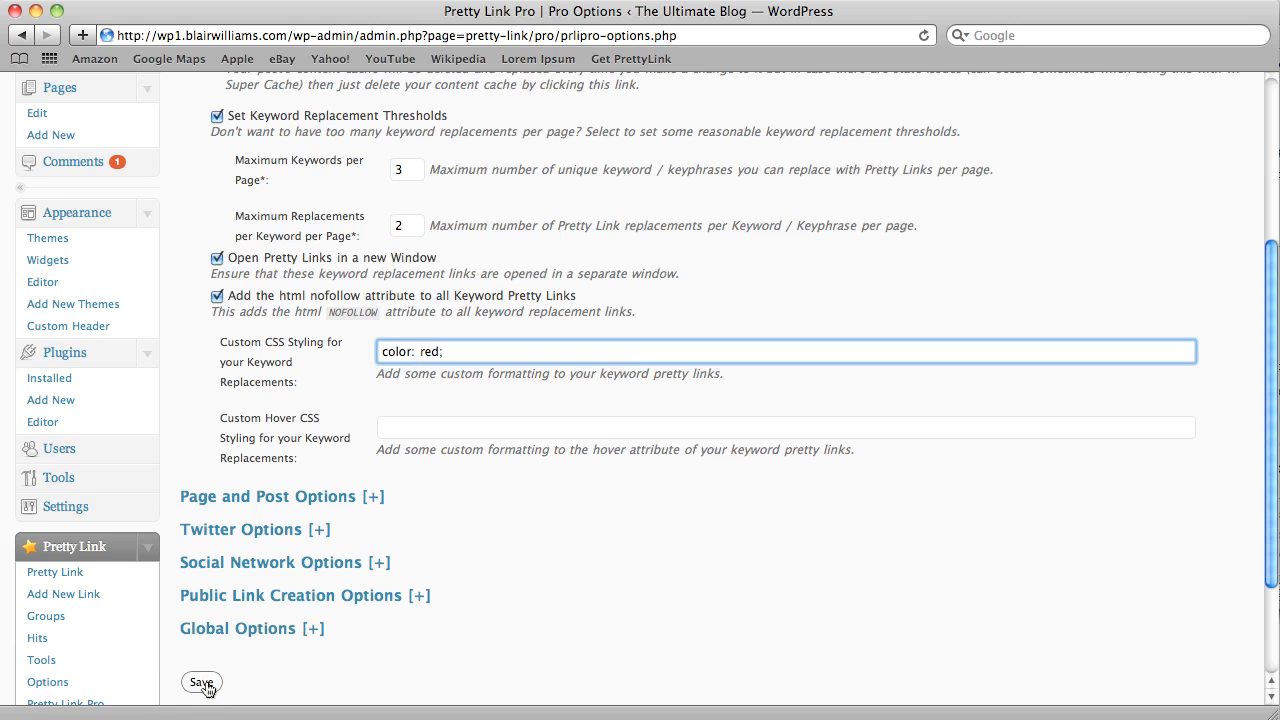
pyautogui.click(200, 682)
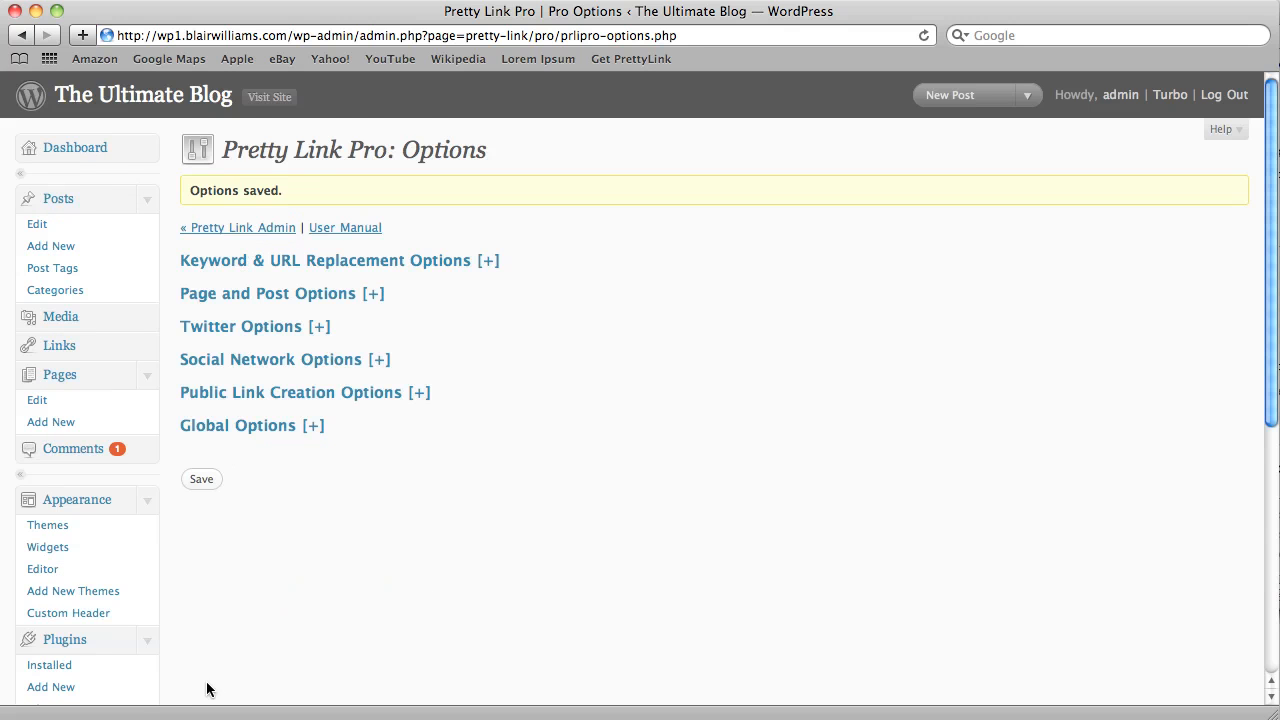
pyautogui.rightClick(130, 96)
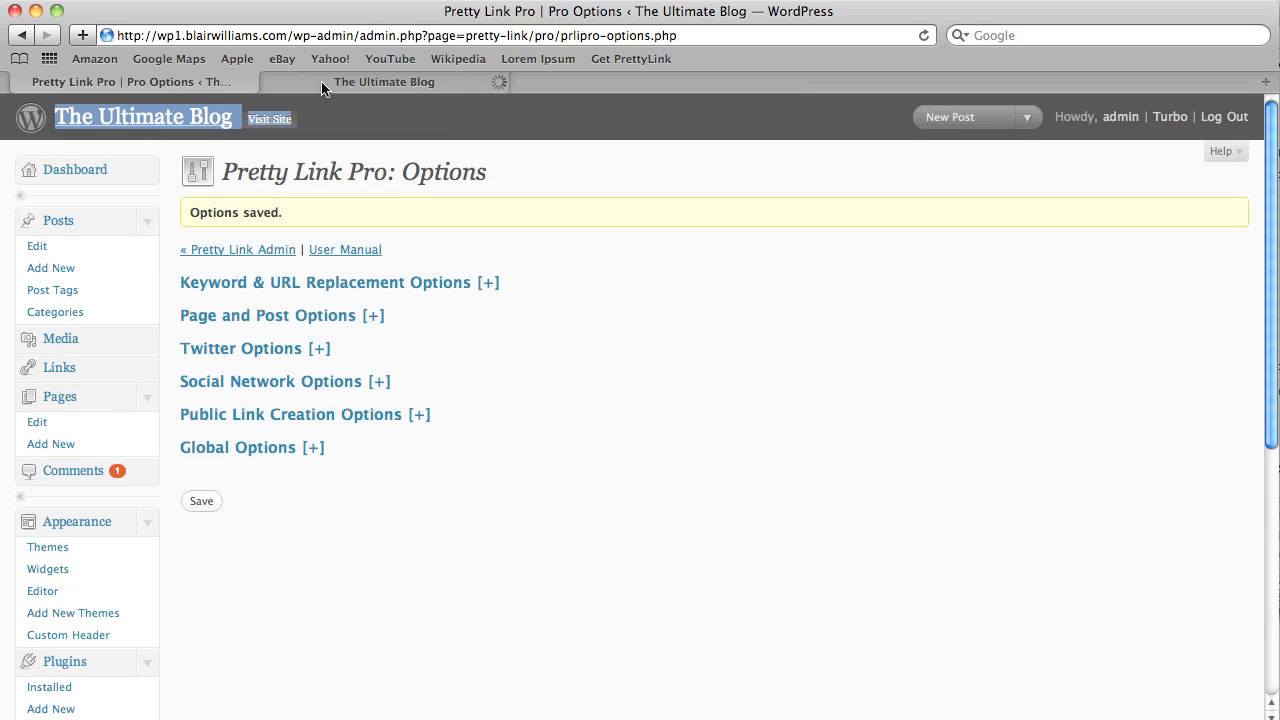
pyautogui.click(384, 80)
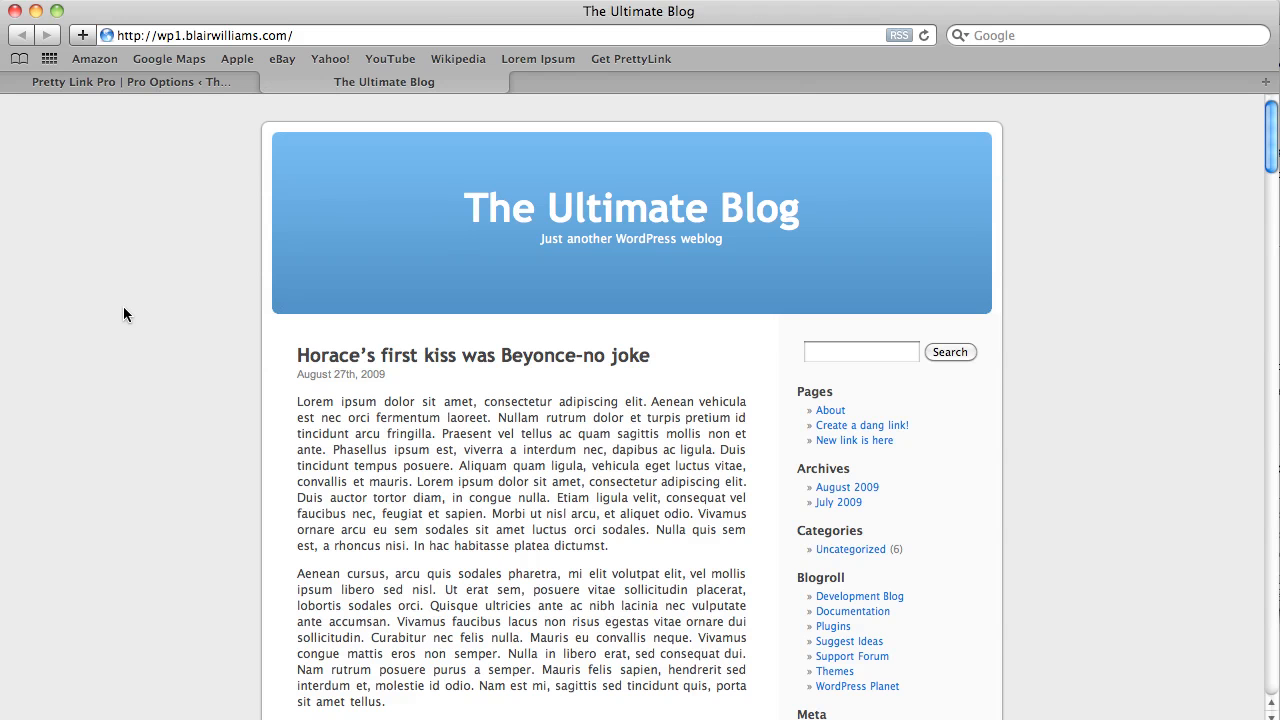
pyautogui.scroll(-3)
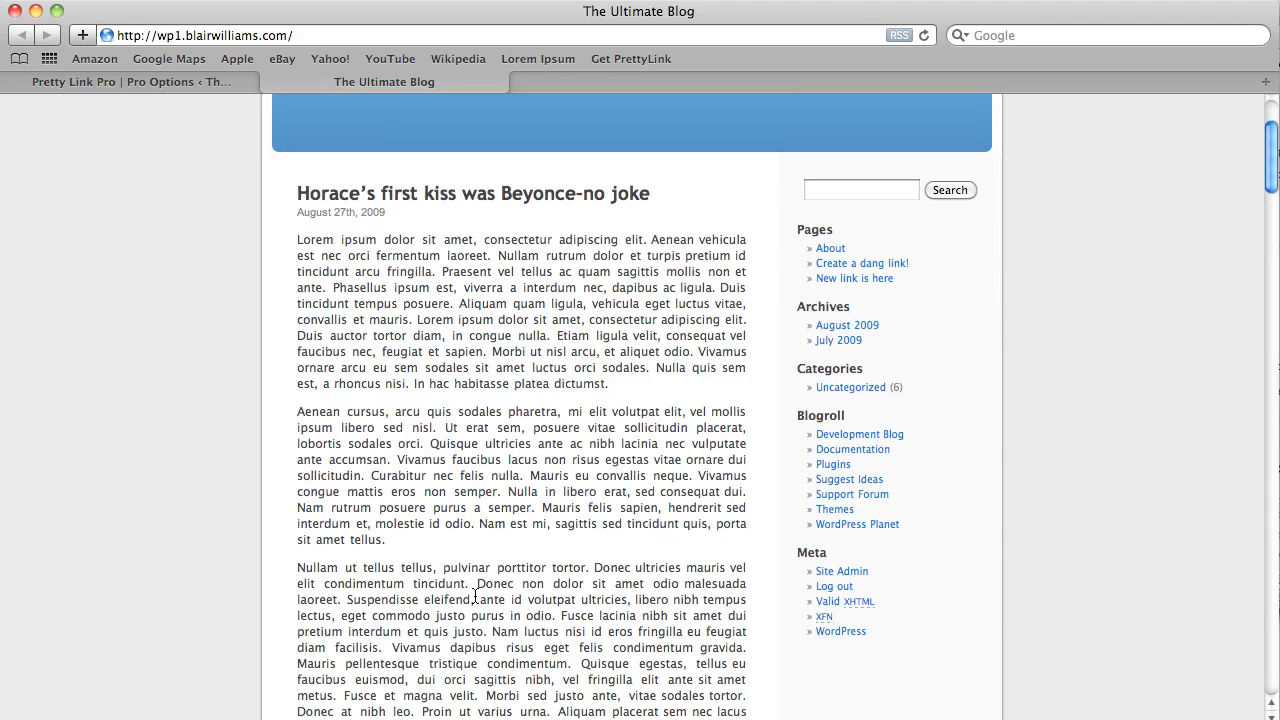
pyautogui.scroll(-3)
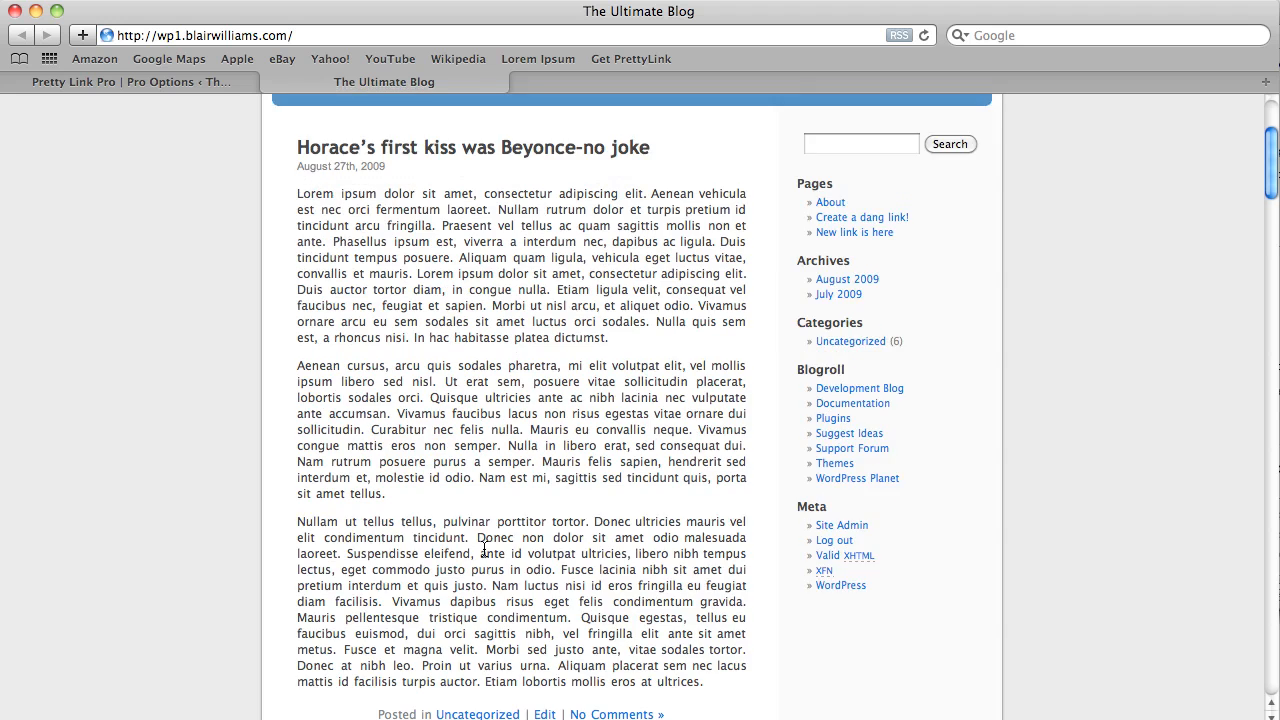
pyautogui.scroll(3)
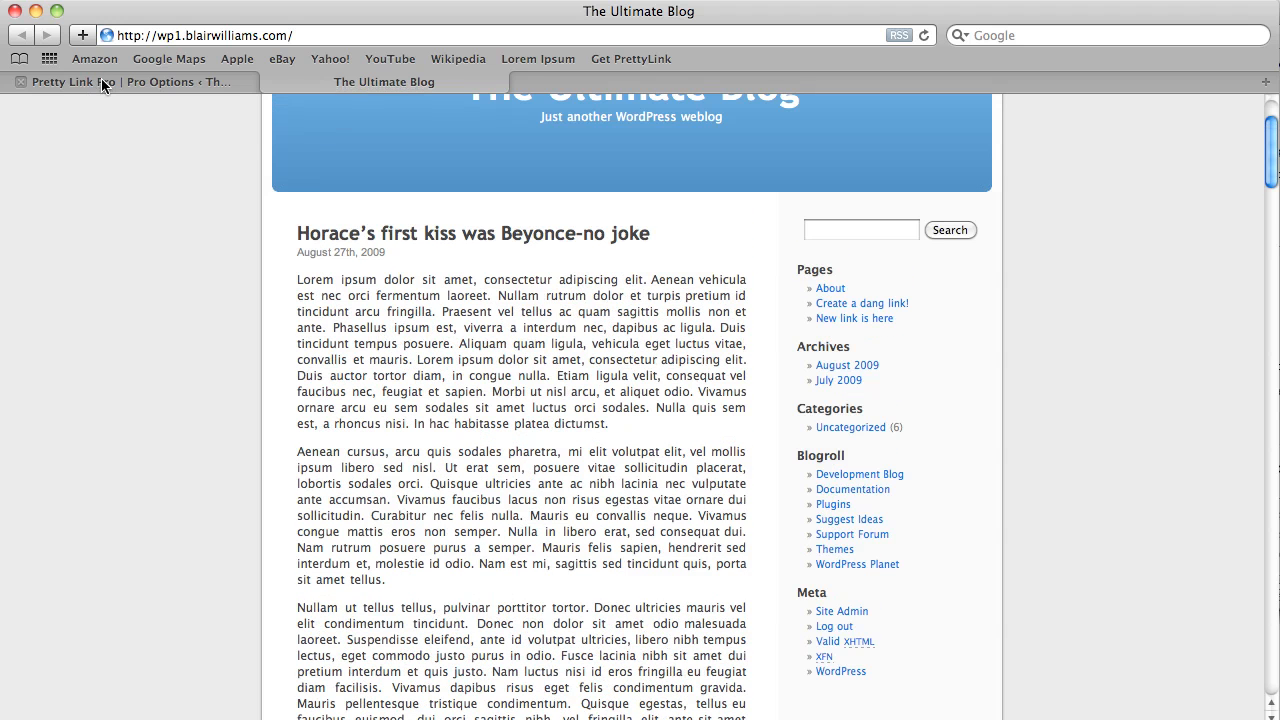
pyautogui.moveTo(104, 90)
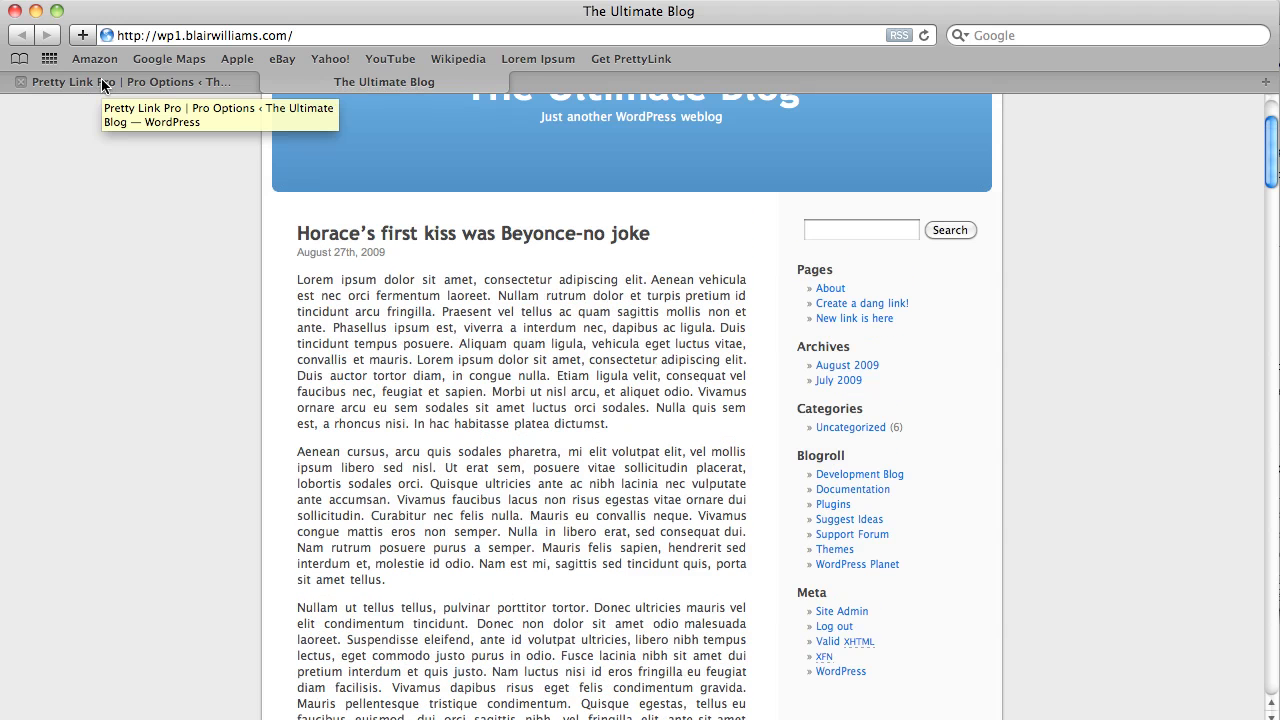
pyautogui.click(90, 80)
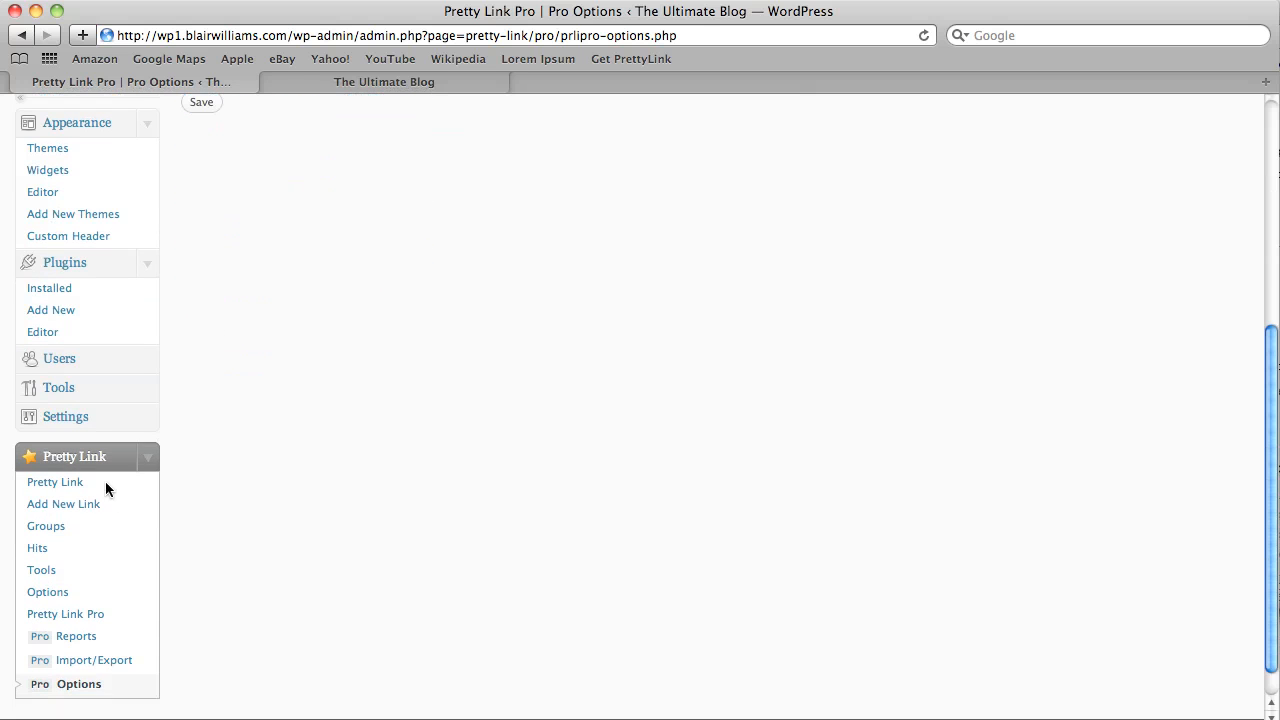
# Step: From the Pretty Link list, start 'Add a Pretty Link' ready to fill in the Target URL
pyautogui.click(56, 482)
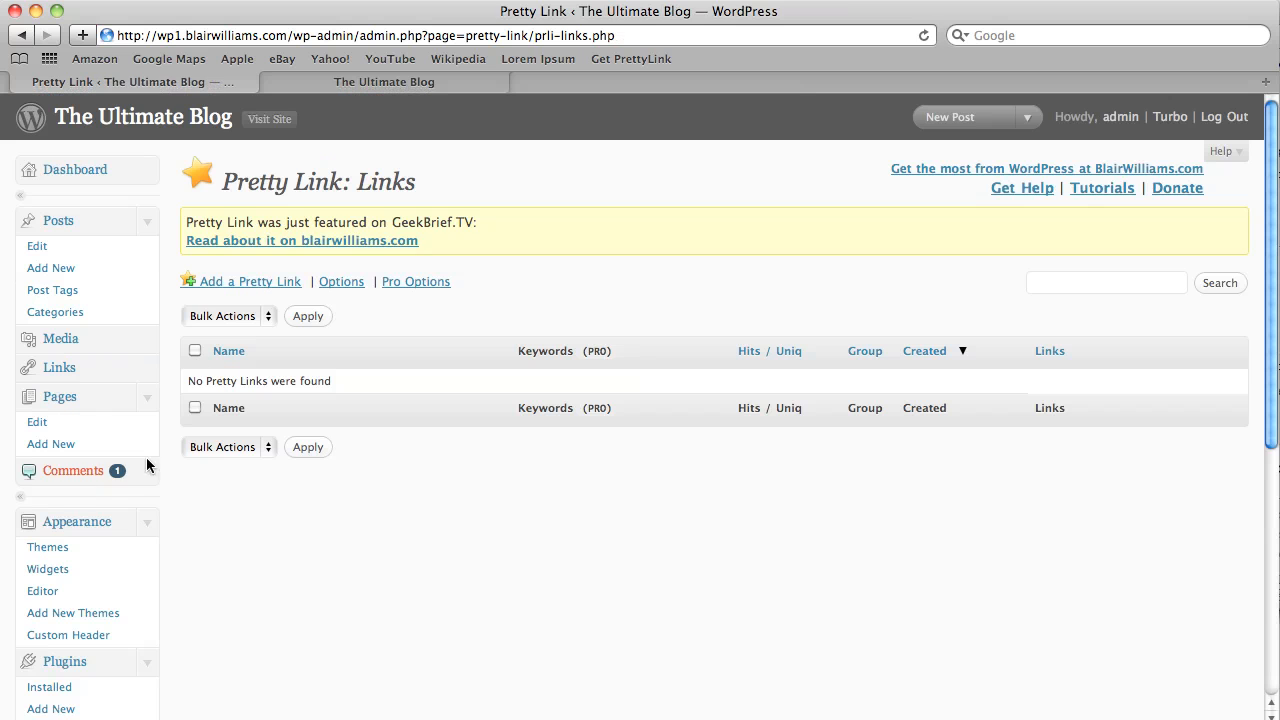
pyautogui.click(248, 280)
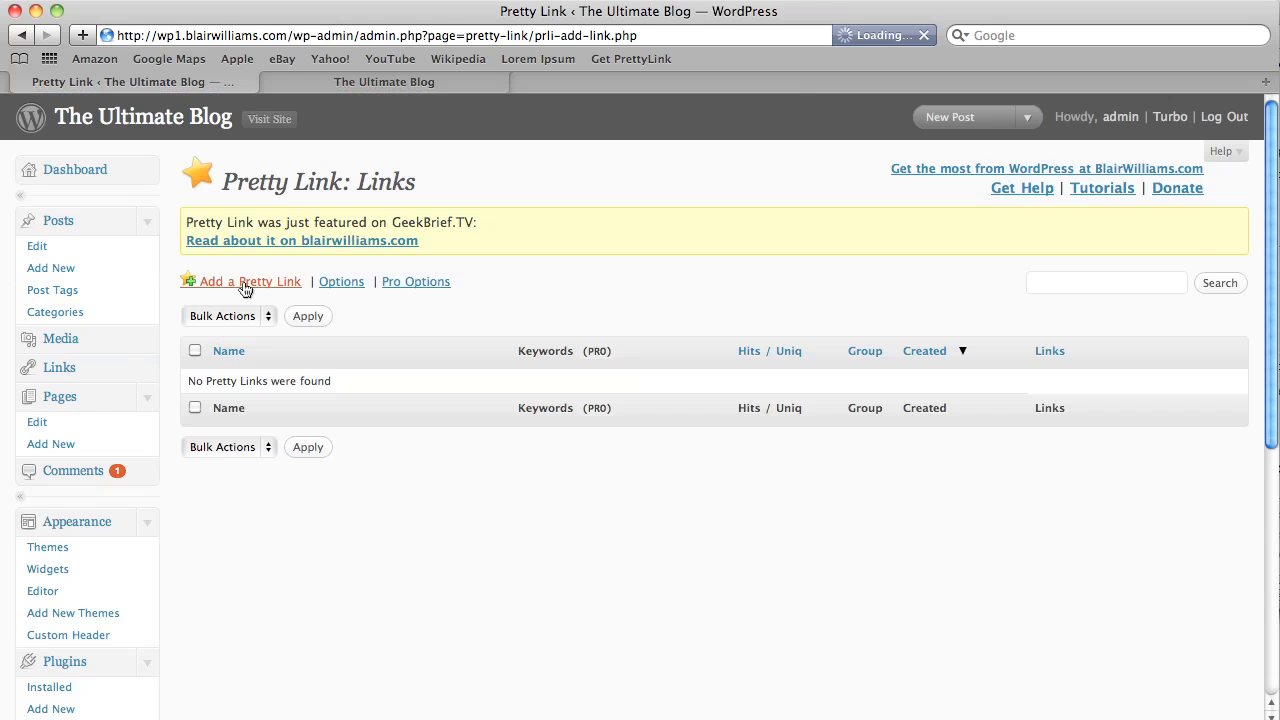
pyautogui.click(248, 280)
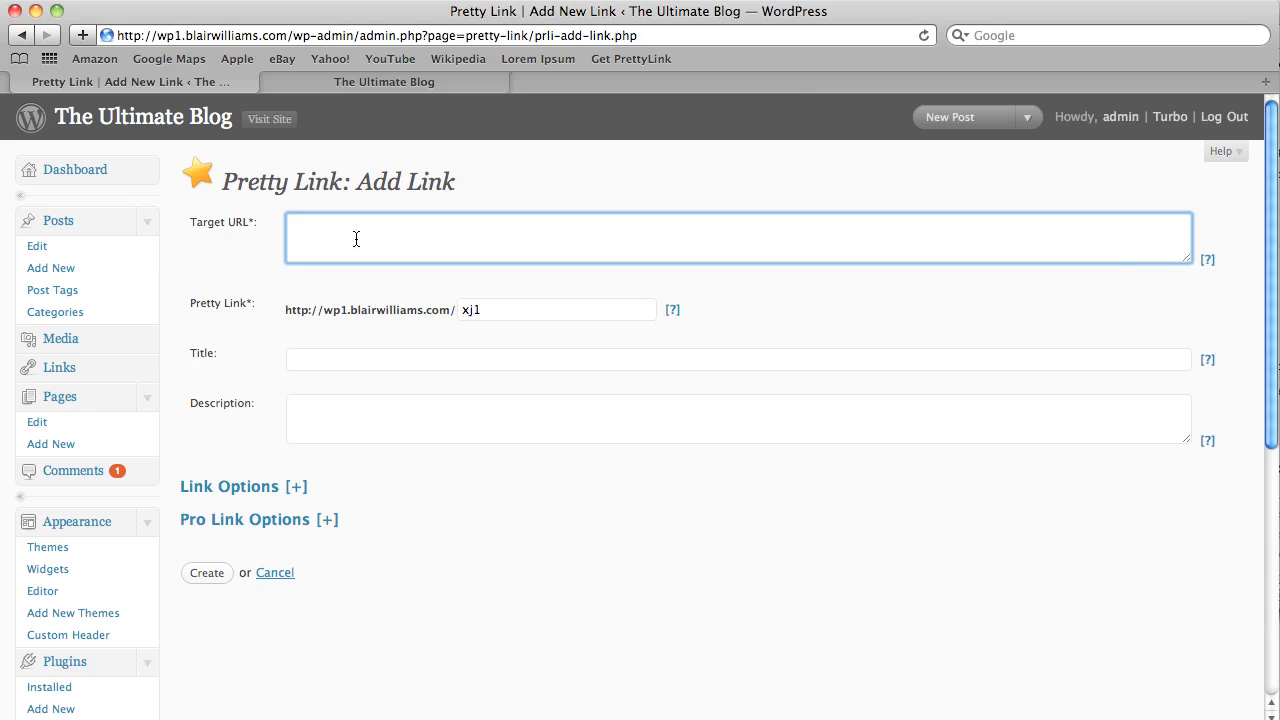
pyautogui.write('h')
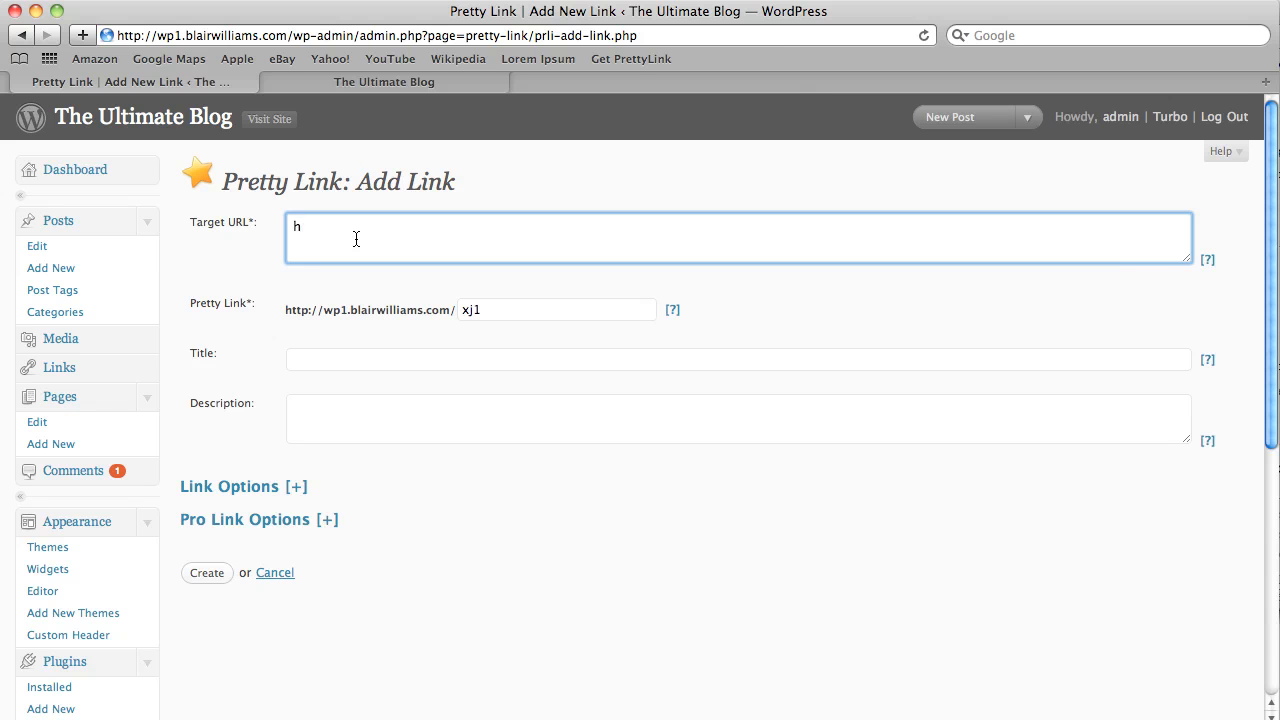
pyautogui.write('ttp://cnn.com')
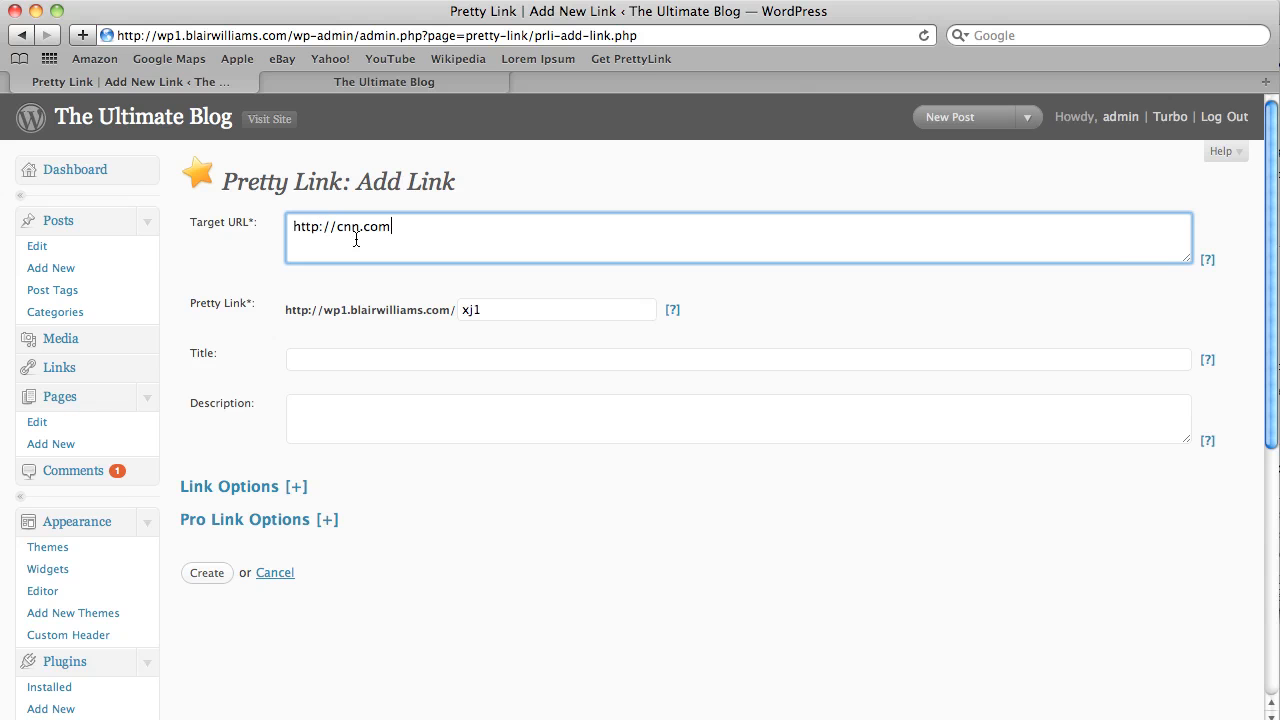
pyautogui.write('CNN')
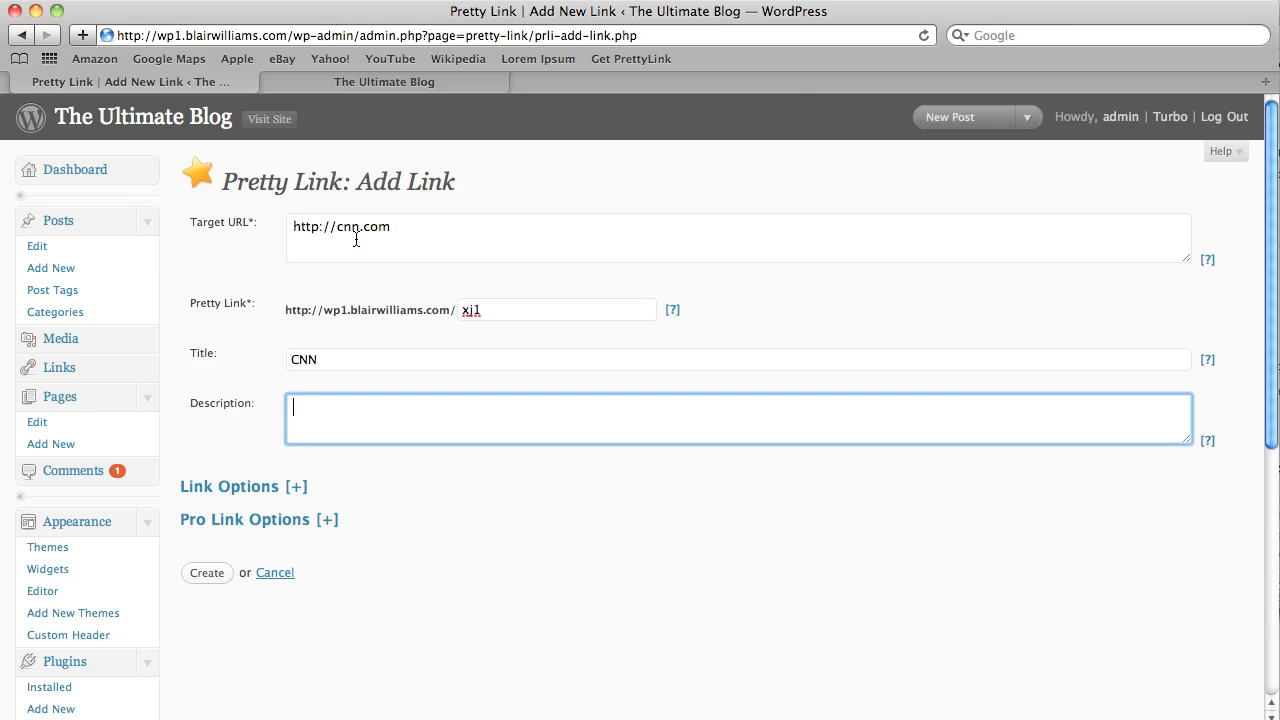
pyautogui.click(244, 520)
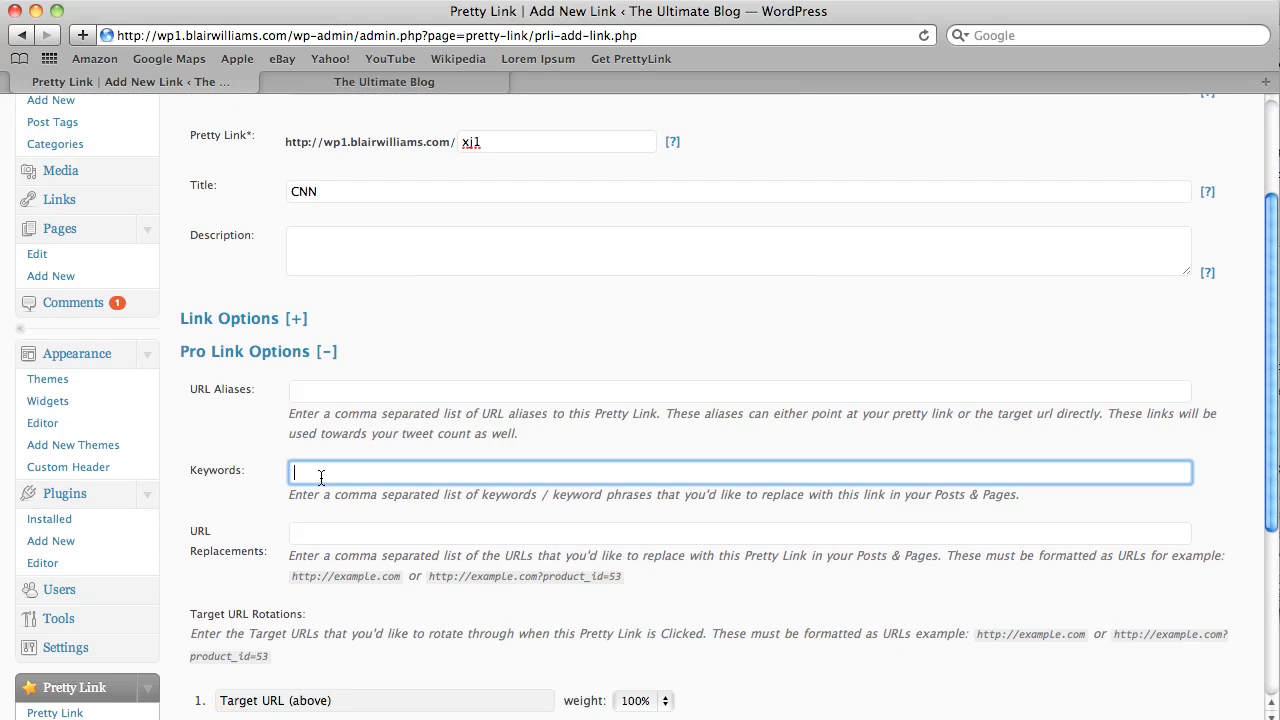
# Step: Pick 'ipsum' from the blog post as the keyword and create the CNN link
pyautogui.click(388, 80)
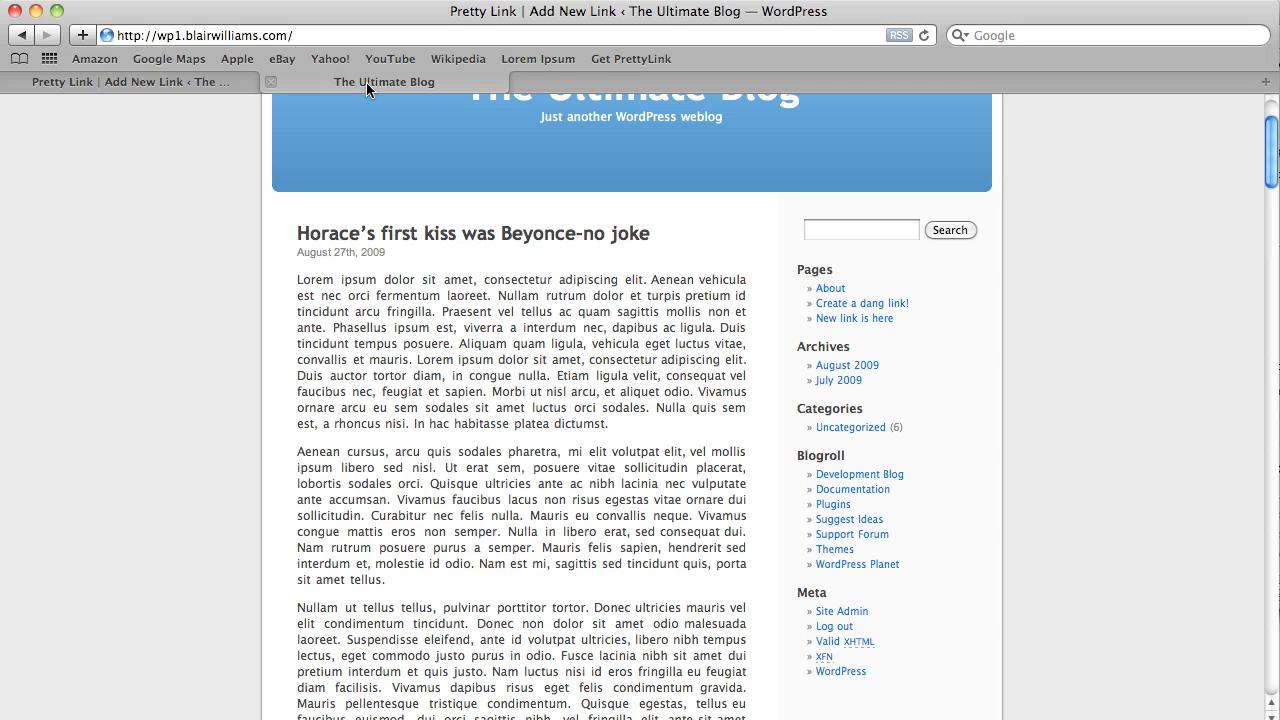
pyautogui.doubleClick(356, 280)
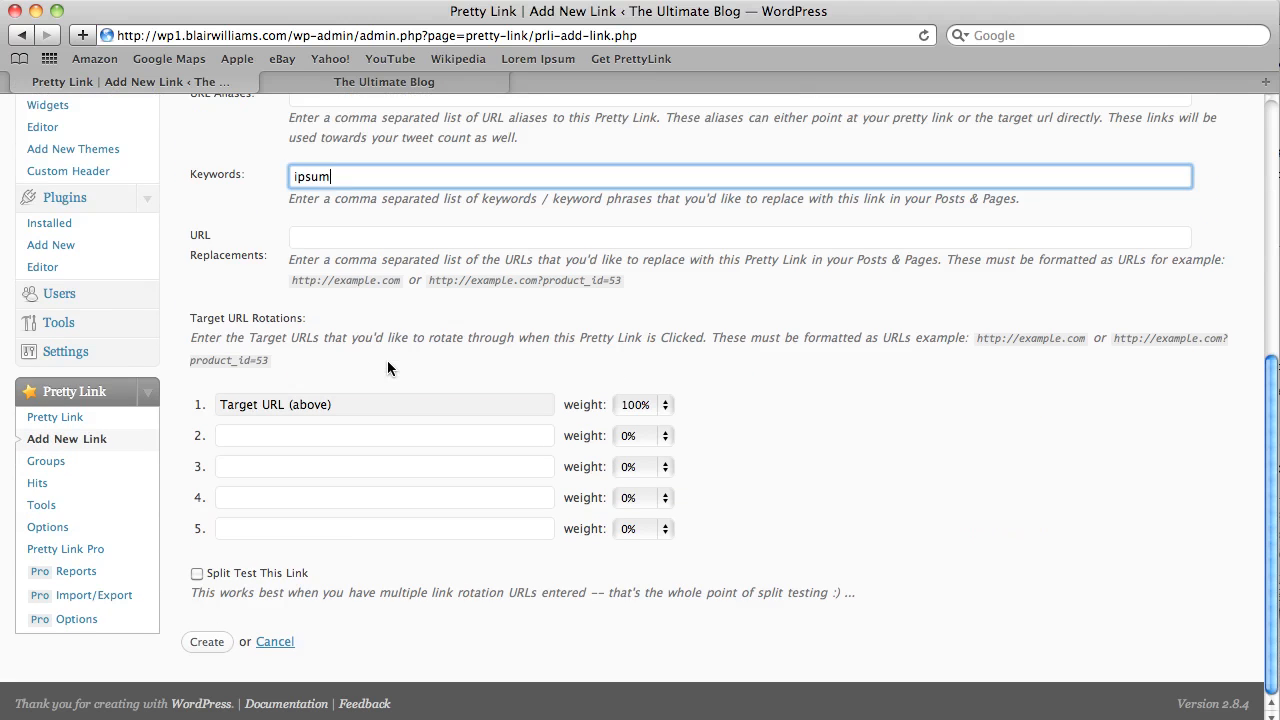
pyautogui.moveTo(208, 642)
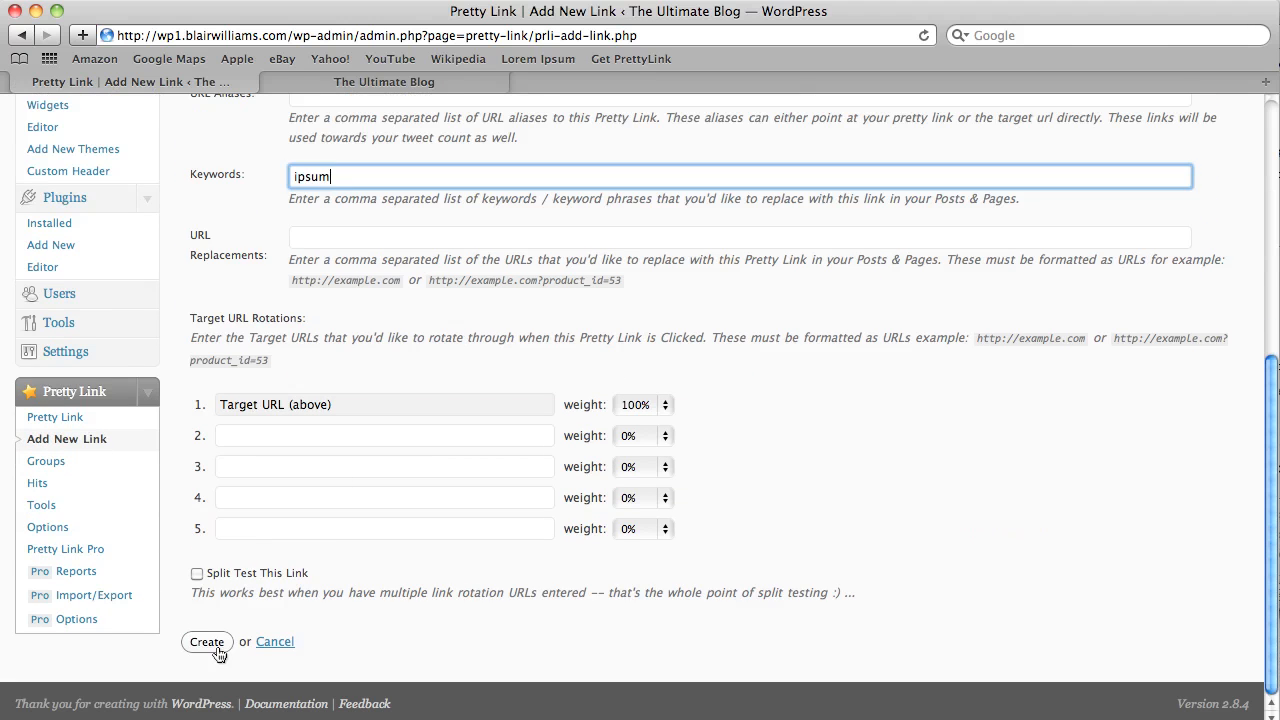
pyautogui.click(206, 640)
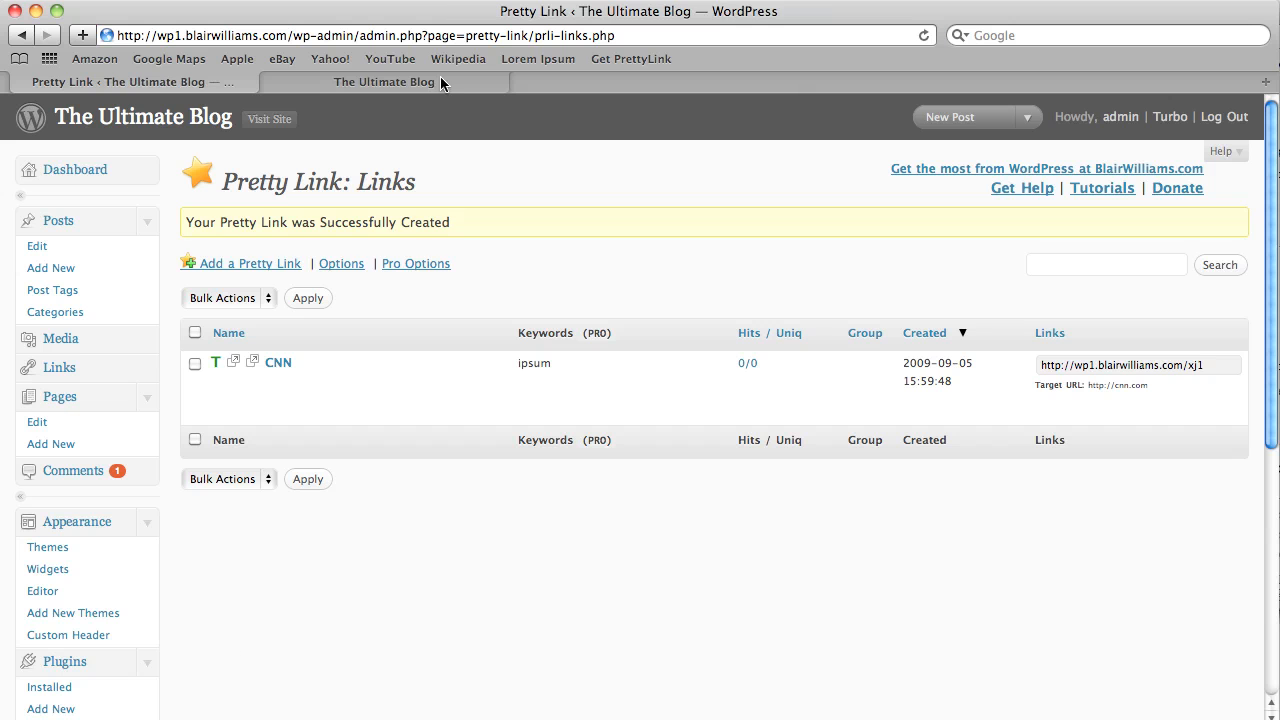
# Step: Reload The Ultimate Blog post so 'ipsum' shows as red keyword links
pyautogui.click(406, 80)
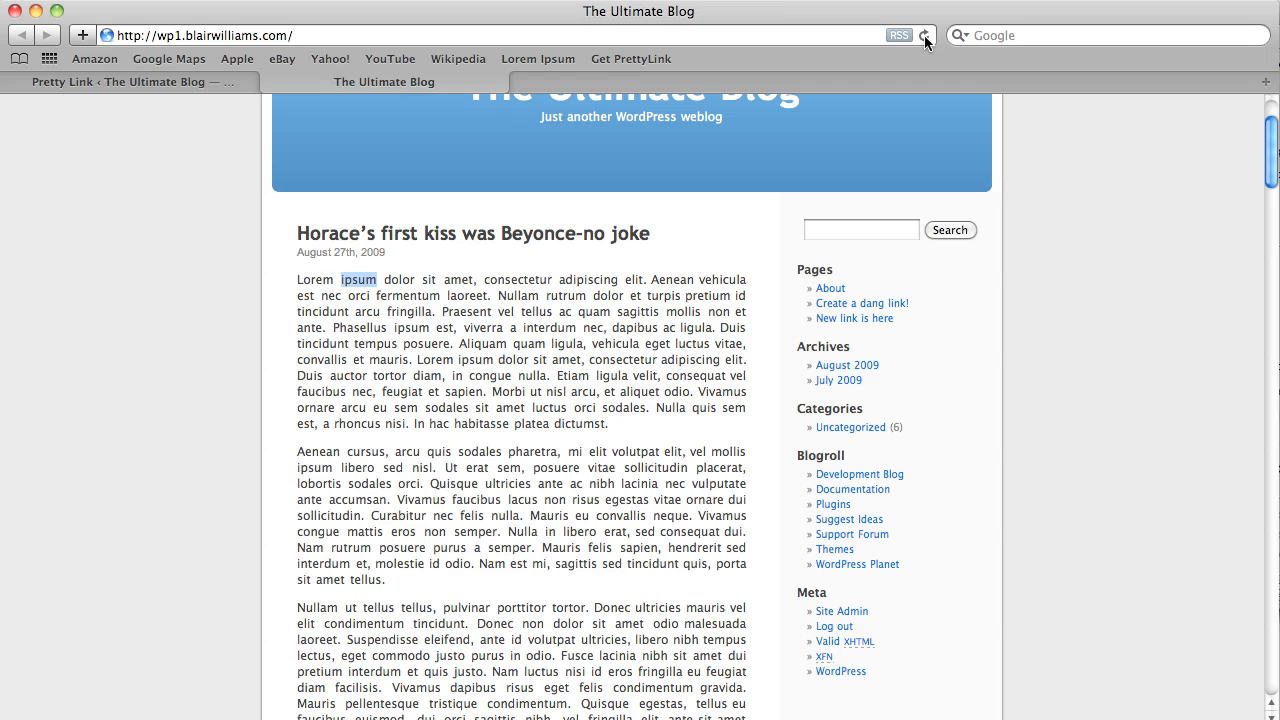
pyautogui.click(926, 34)
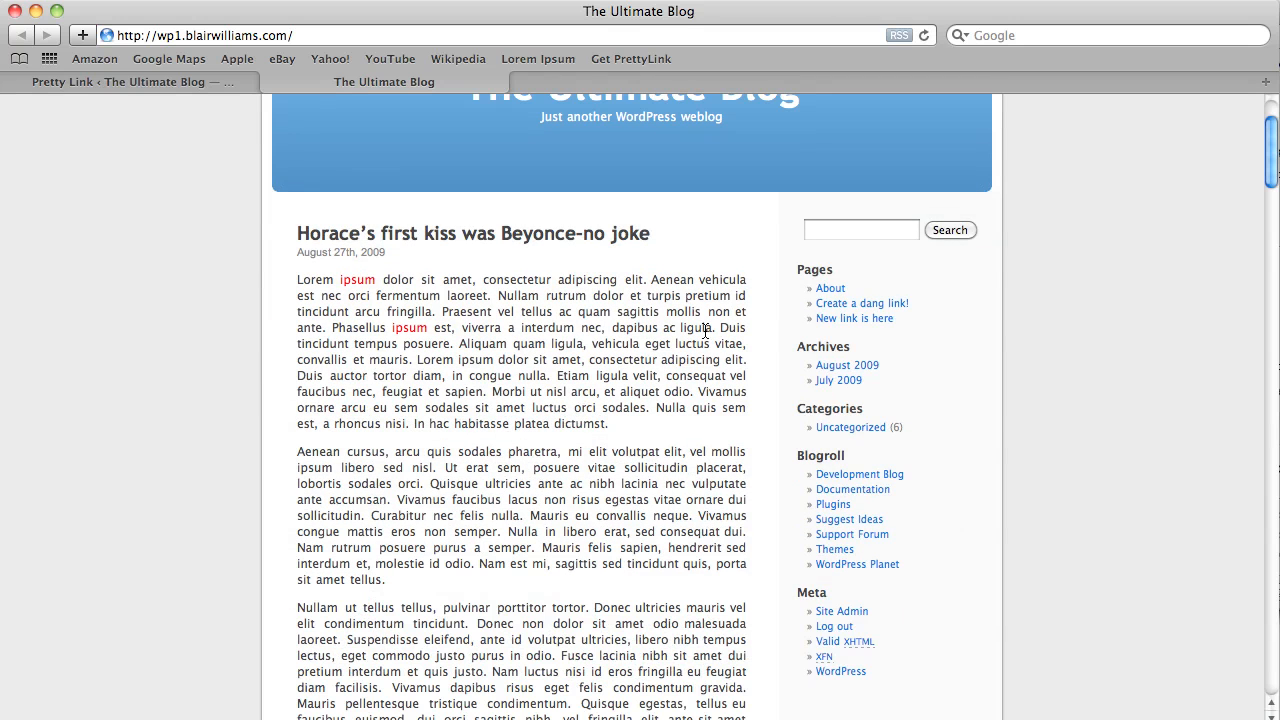
pyautogui.moveTo(420, 328)
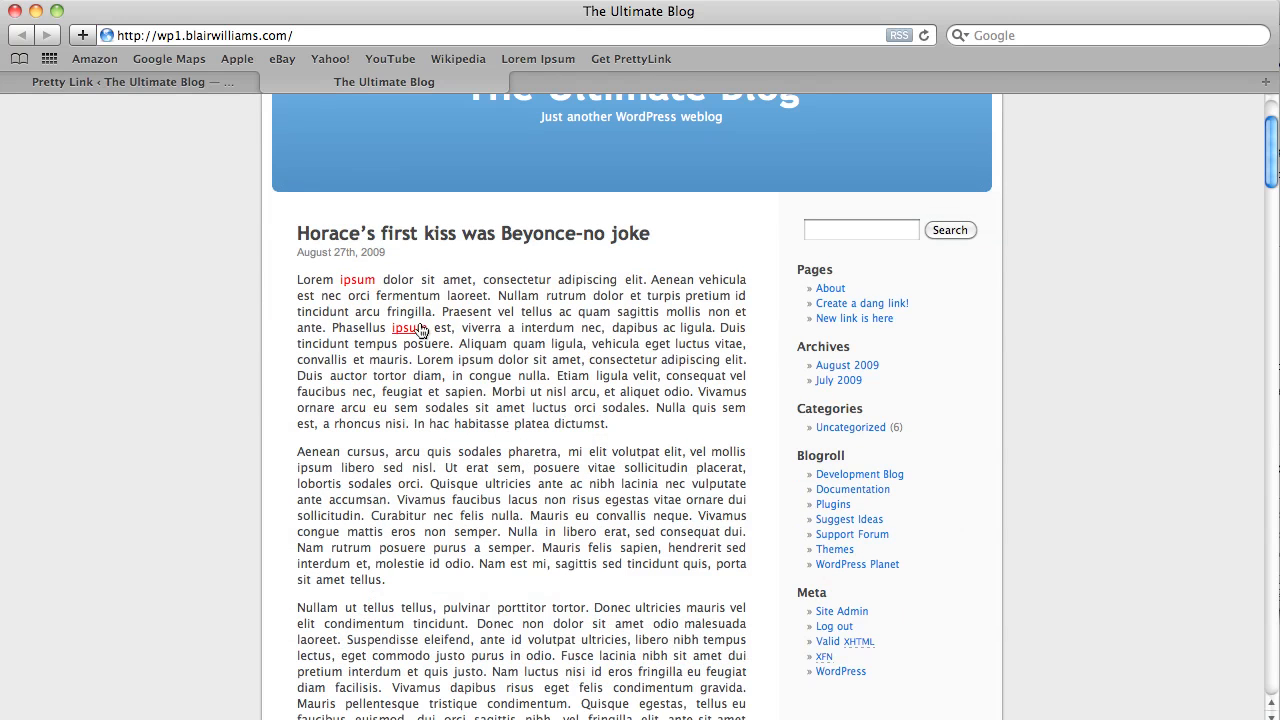
pyautogui.scroll(-3)
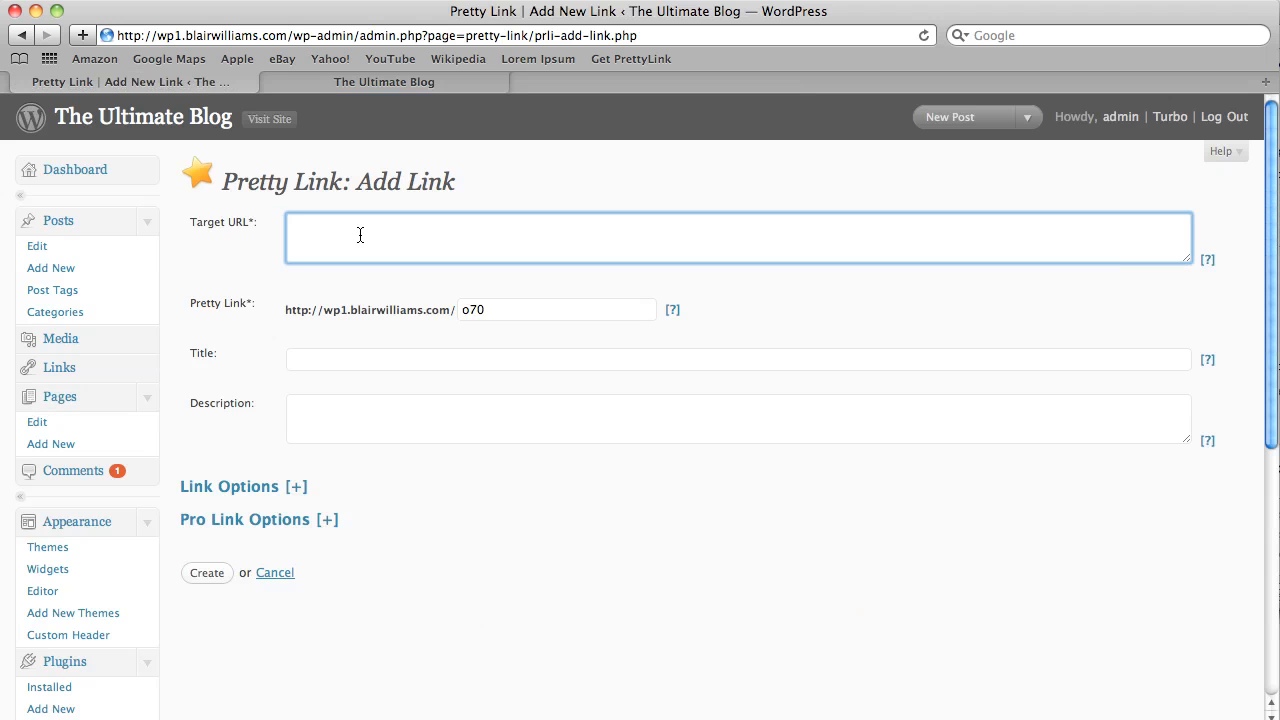
pyautogui.write('http://cal')
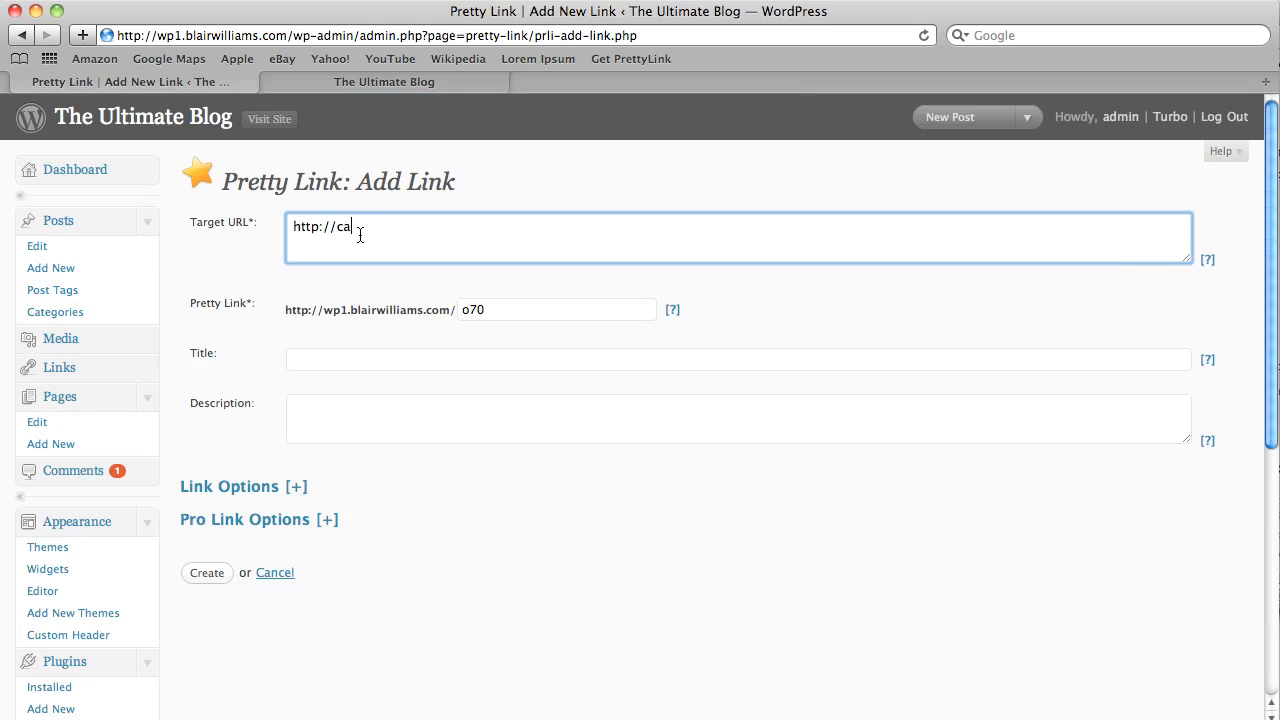
pyautogui.write('nada.com')
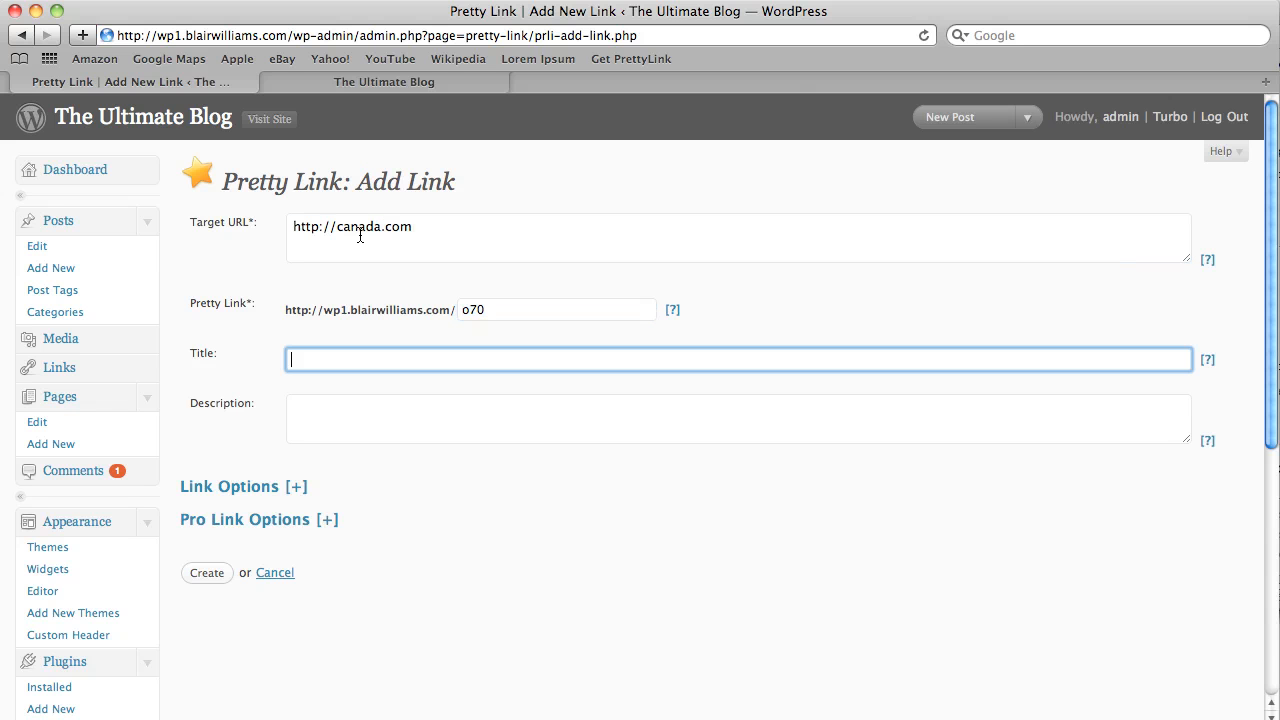
pyautogui.write('Canad')
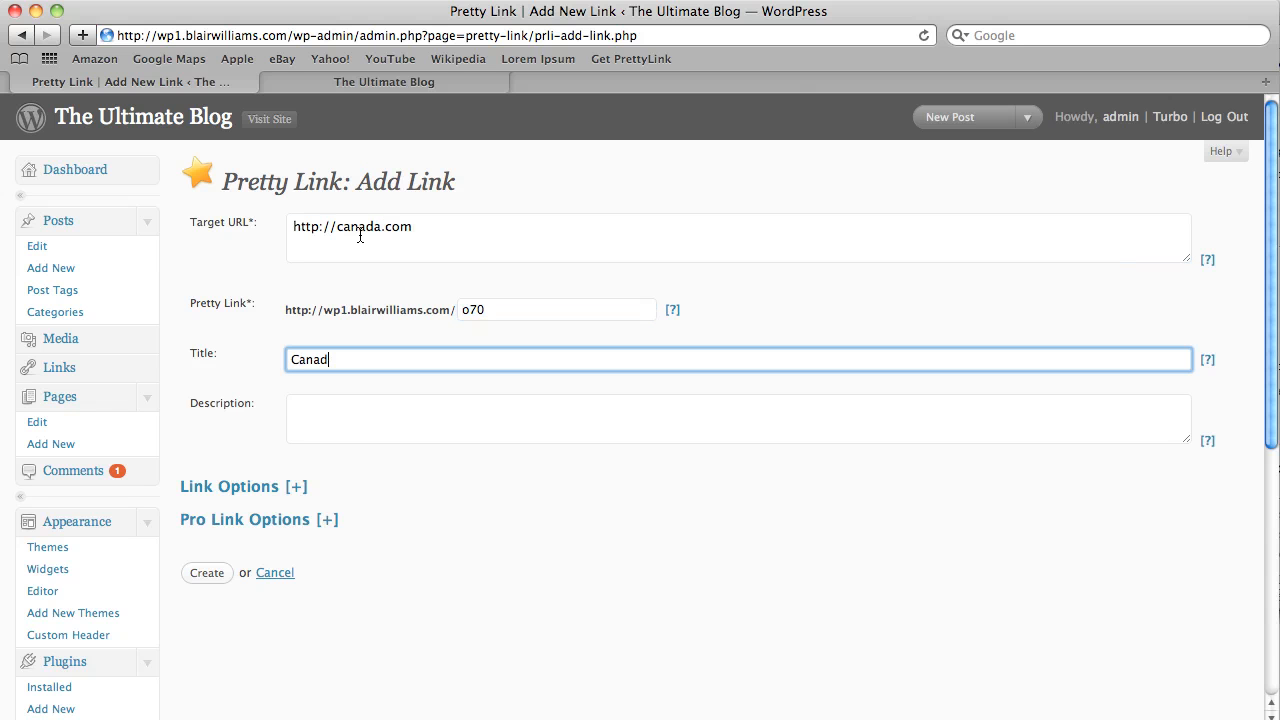
# Step: Pick 'viverra' from the blog post as the keyword and create the Canada link
pyautogui.click(382, 80)
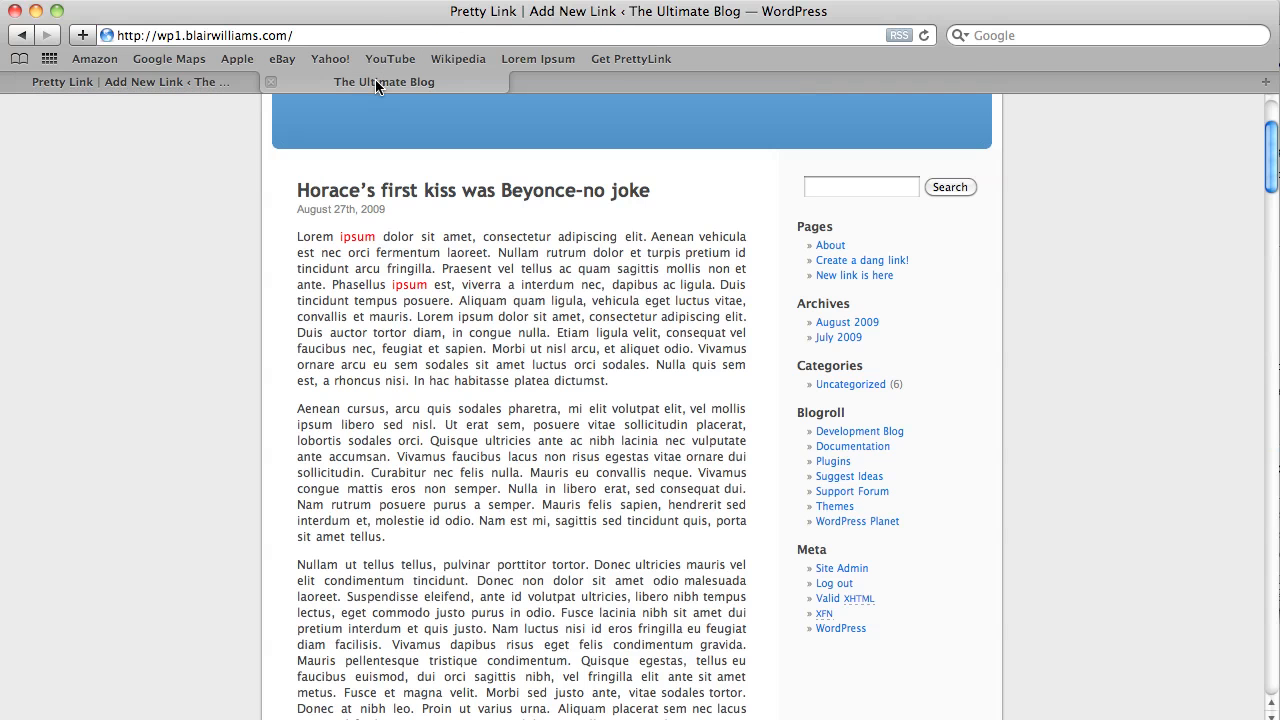
pyautogui.click(376, 82)
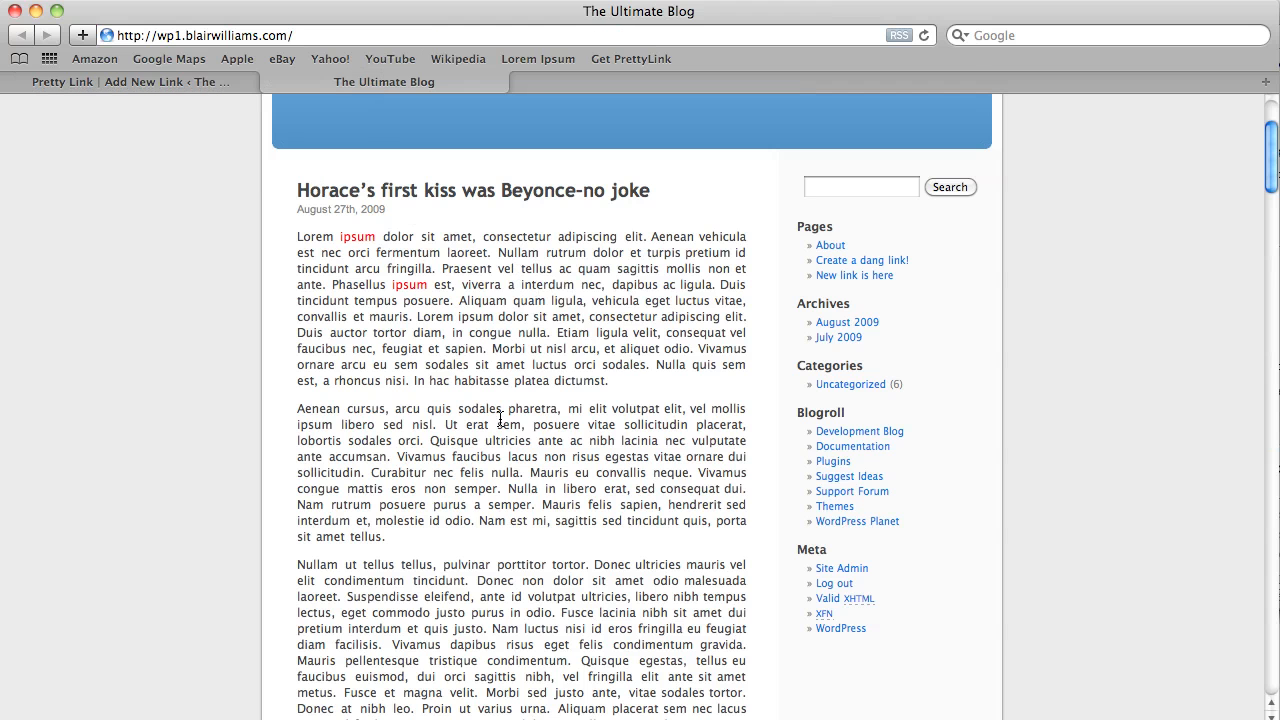
pyautogui.doubleClick(480, 284)
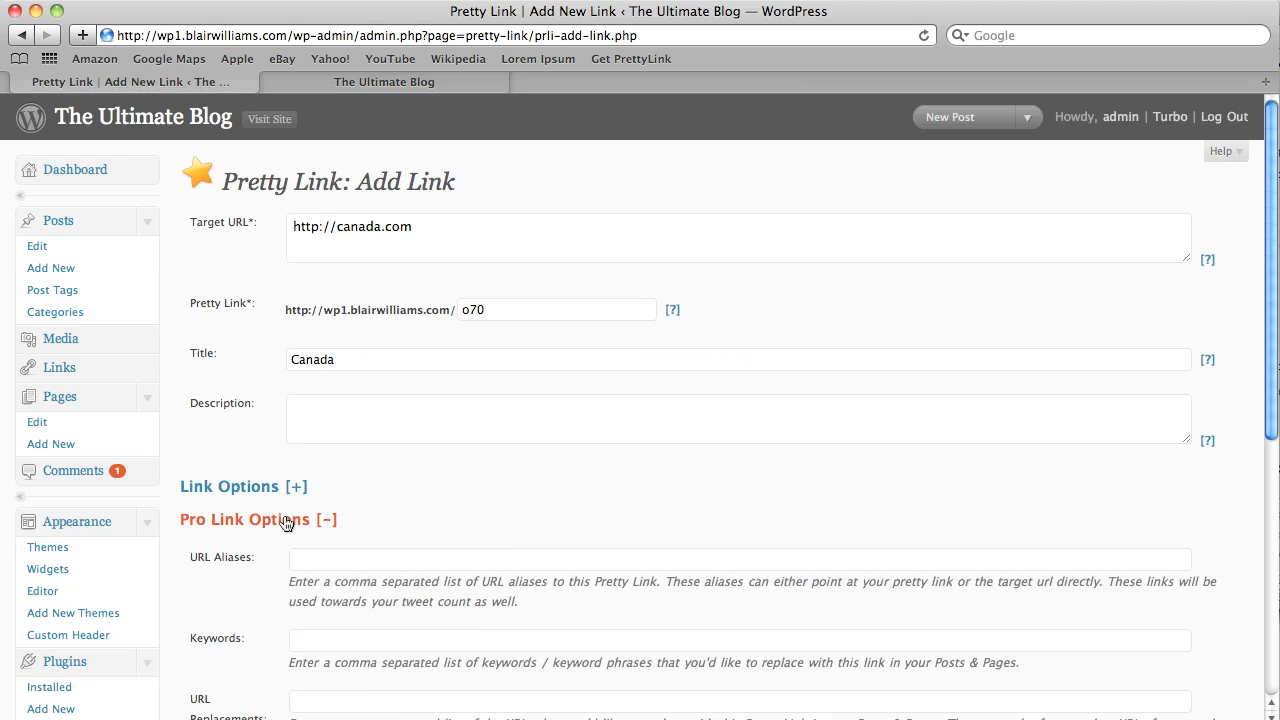
pyautogui.write('viverra')
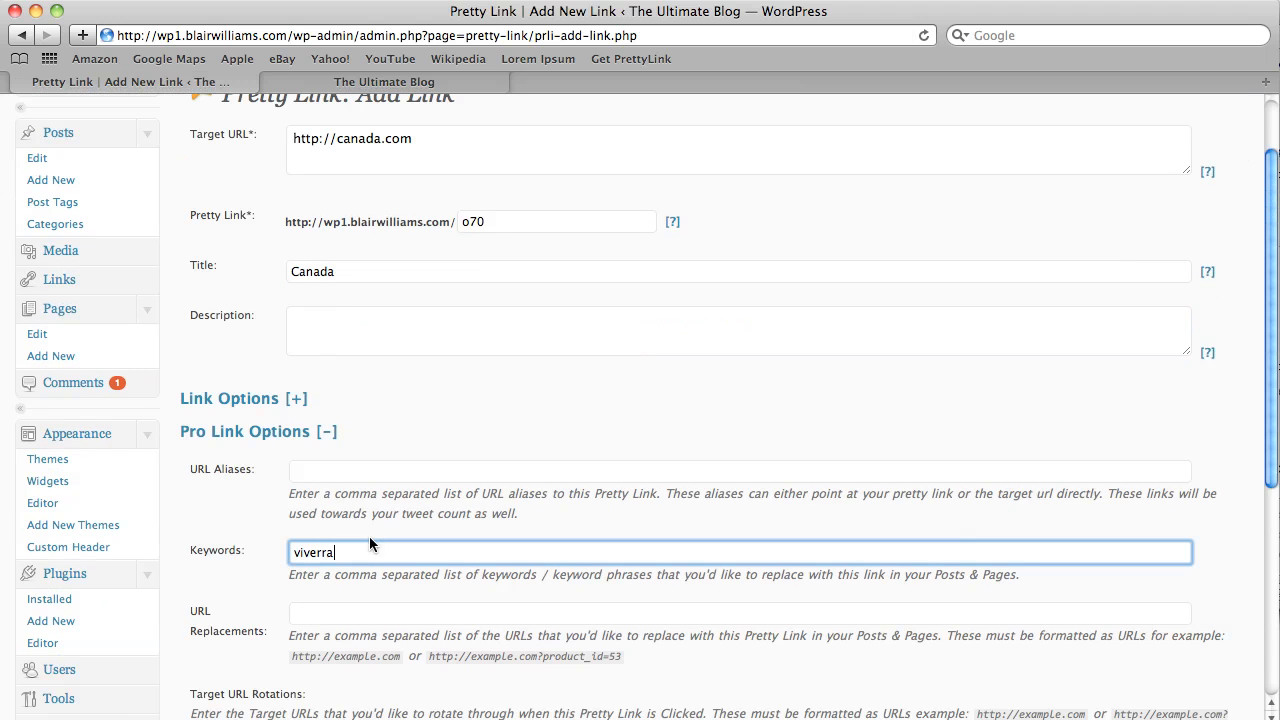
pyautogui.scroll(-3)
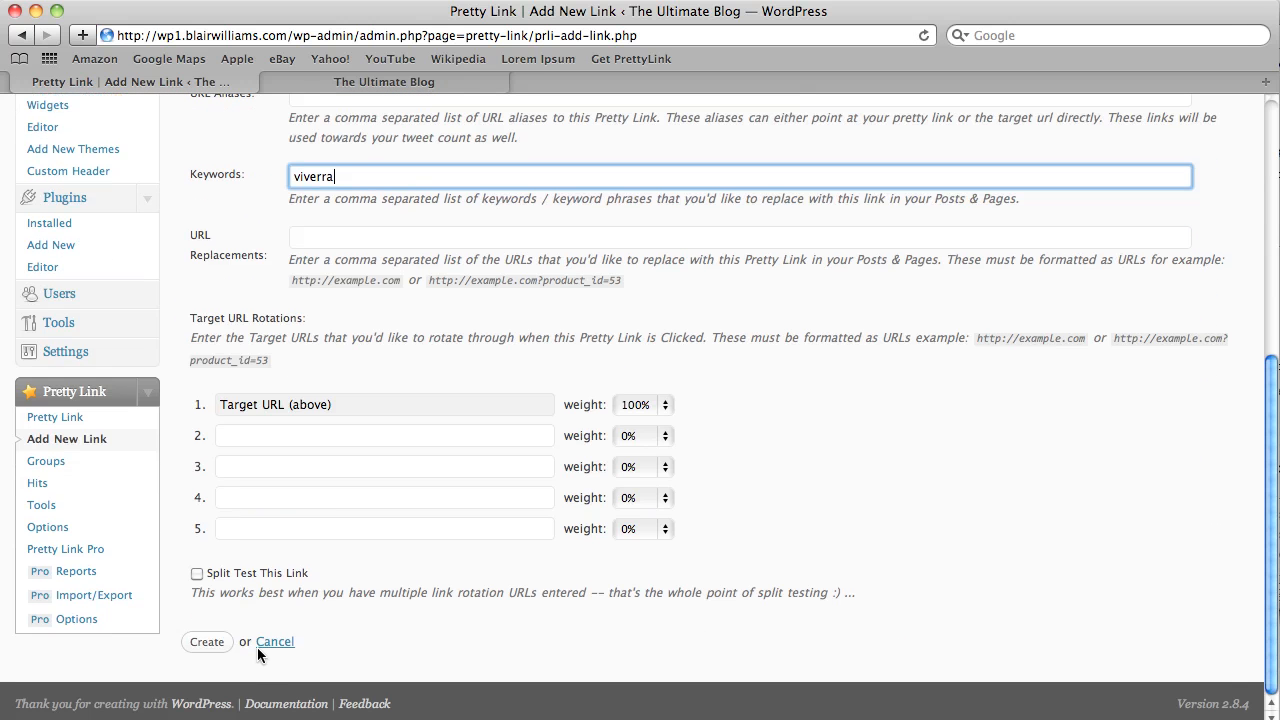
pyautogui.click(206, 642)
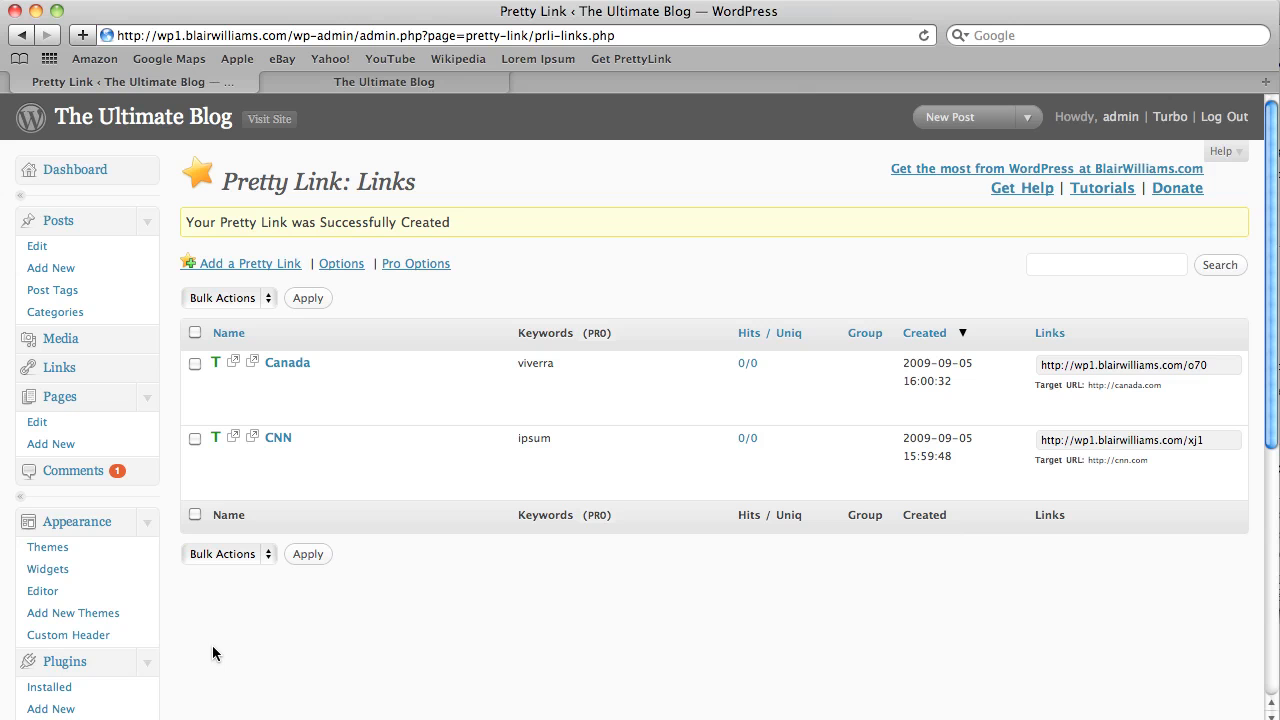
# Step: View The Ultimate Blog post showing 'viverra' as a red link alongside 'ipsum'
pyautogui.click(388, 80)
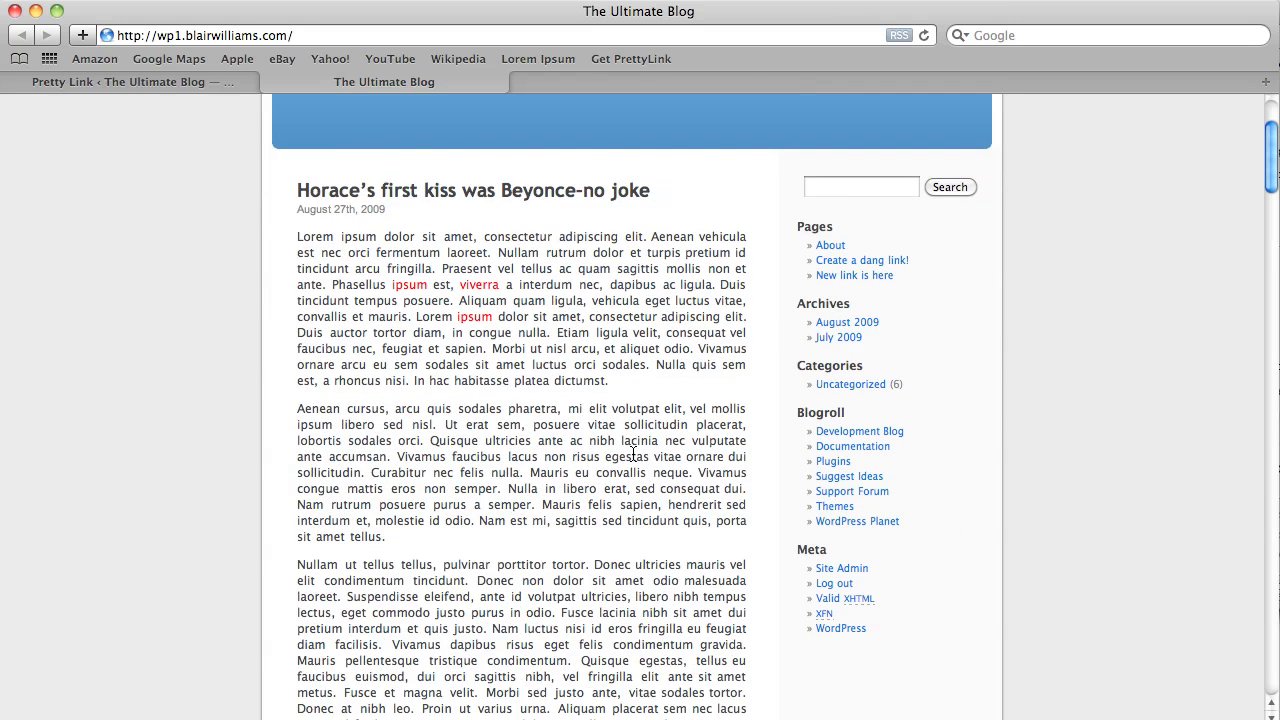
pyautogui.scroll(-3)
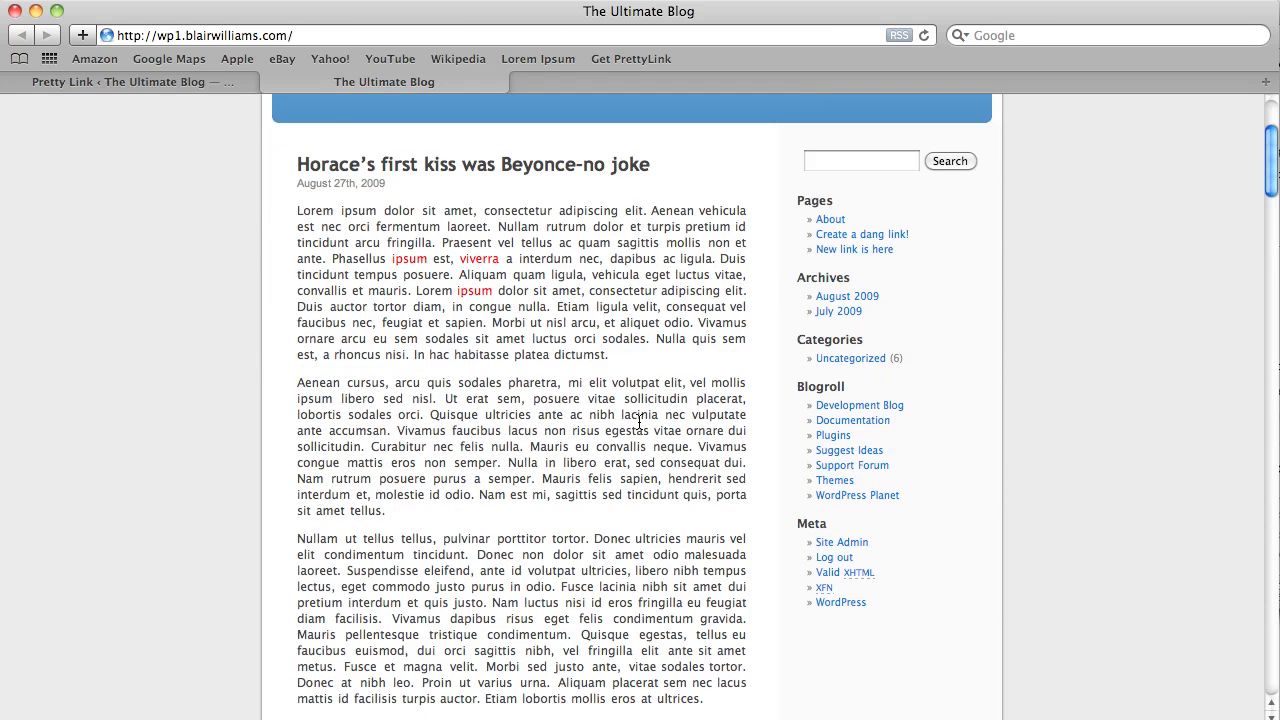
pyautogui.moveTo(208, 130)
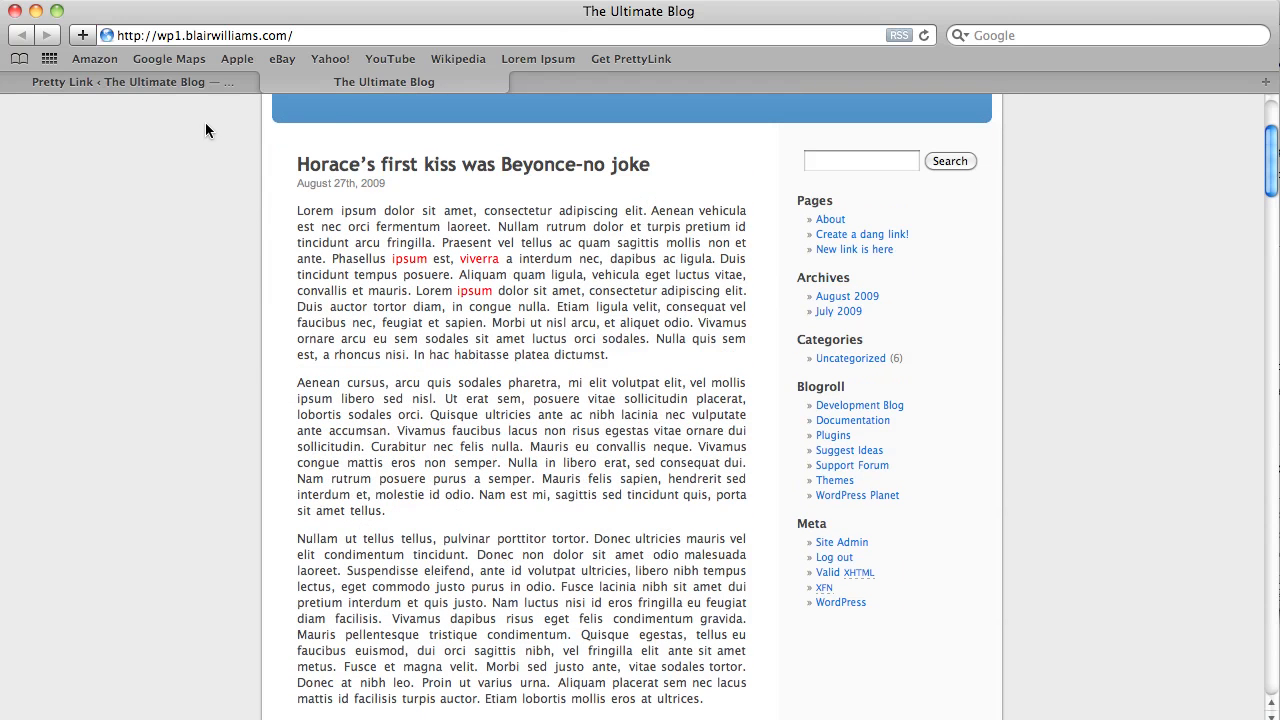
pyautogui.moveTo(136, 92)
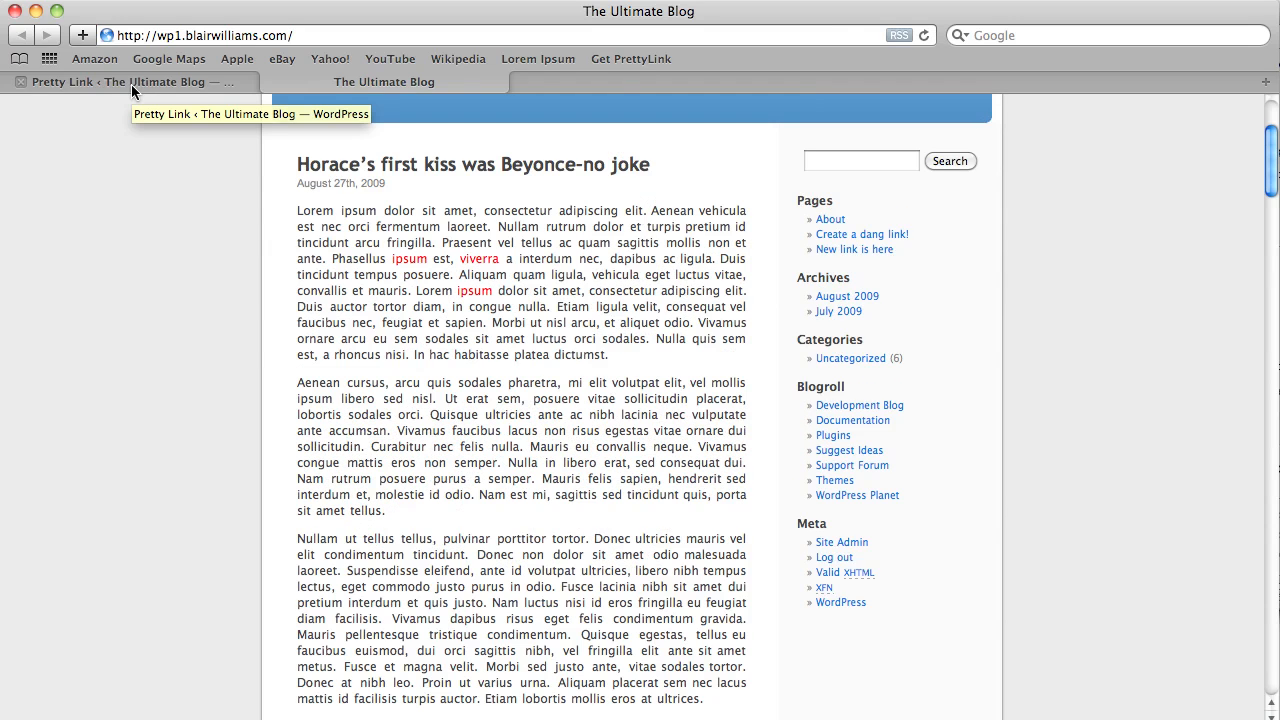
# Step: In Pro Options, uncheck 'Set Keyword Replacement Thresholds' and save so all instances are replaced
pyautogui.click(100, 80)
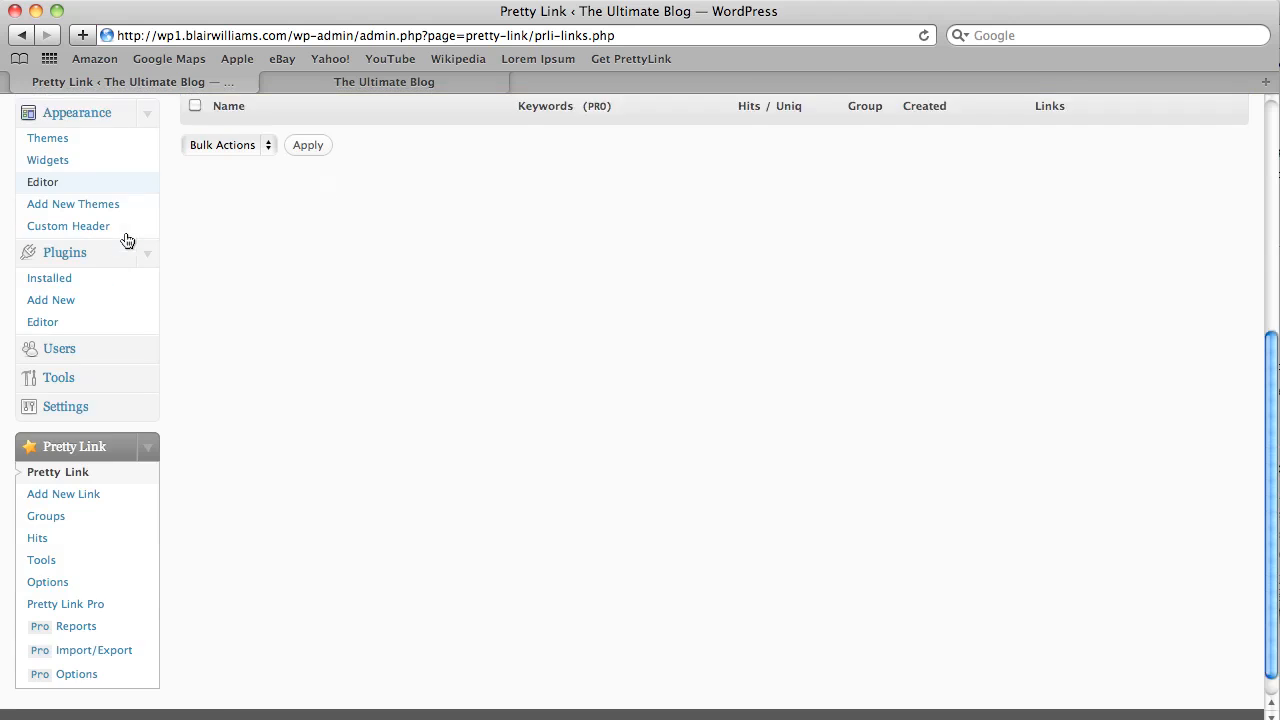
pyautogui.click(76, 674)
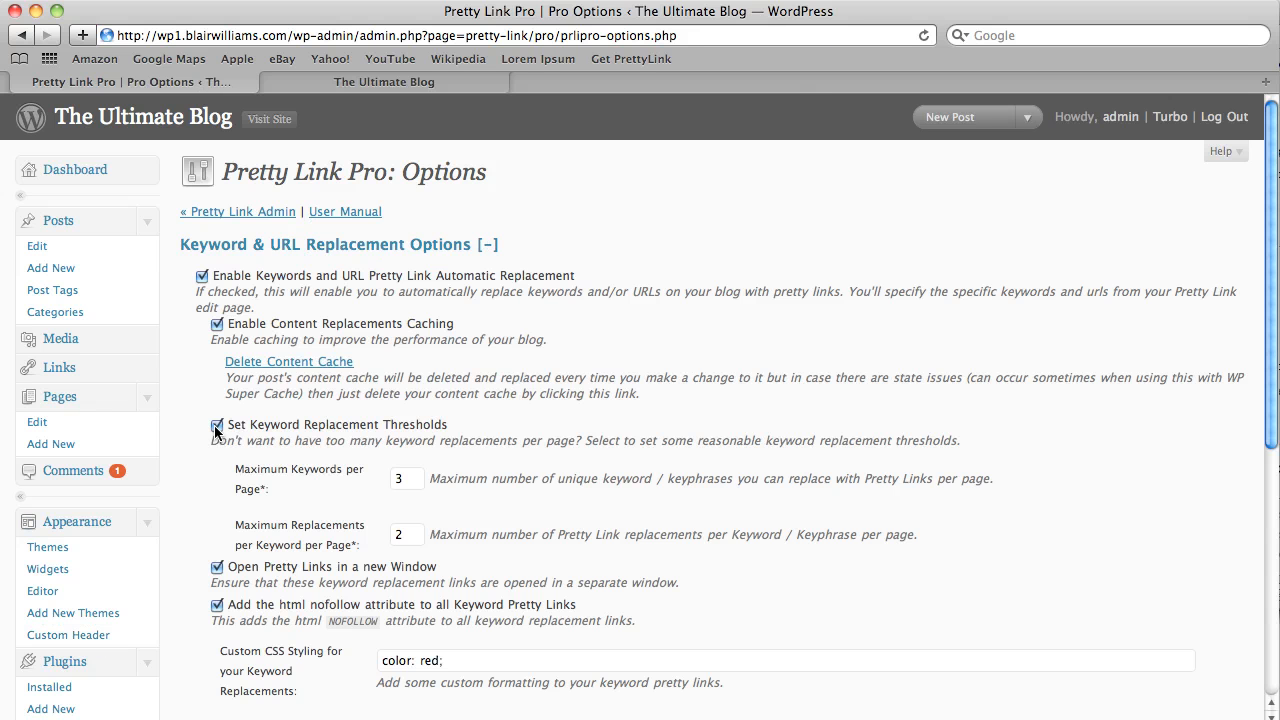
pyautogui.click(216, 424)
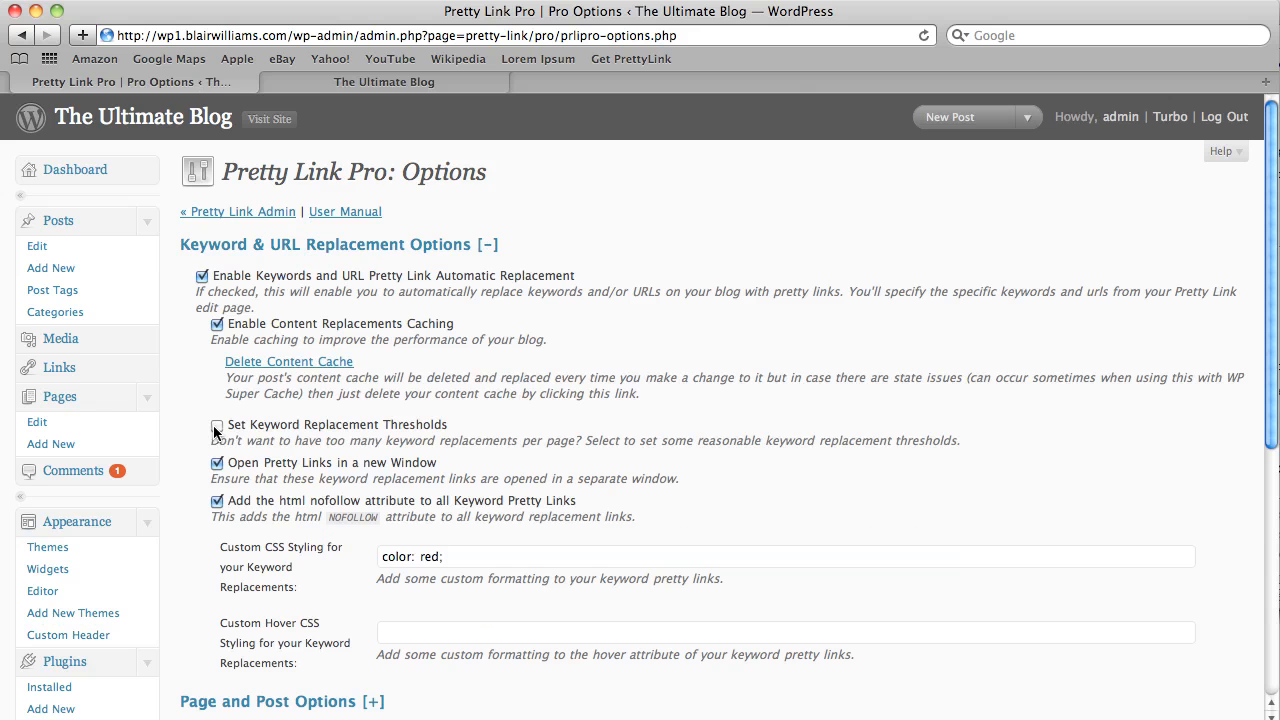
pyautogui.scroll(-3)
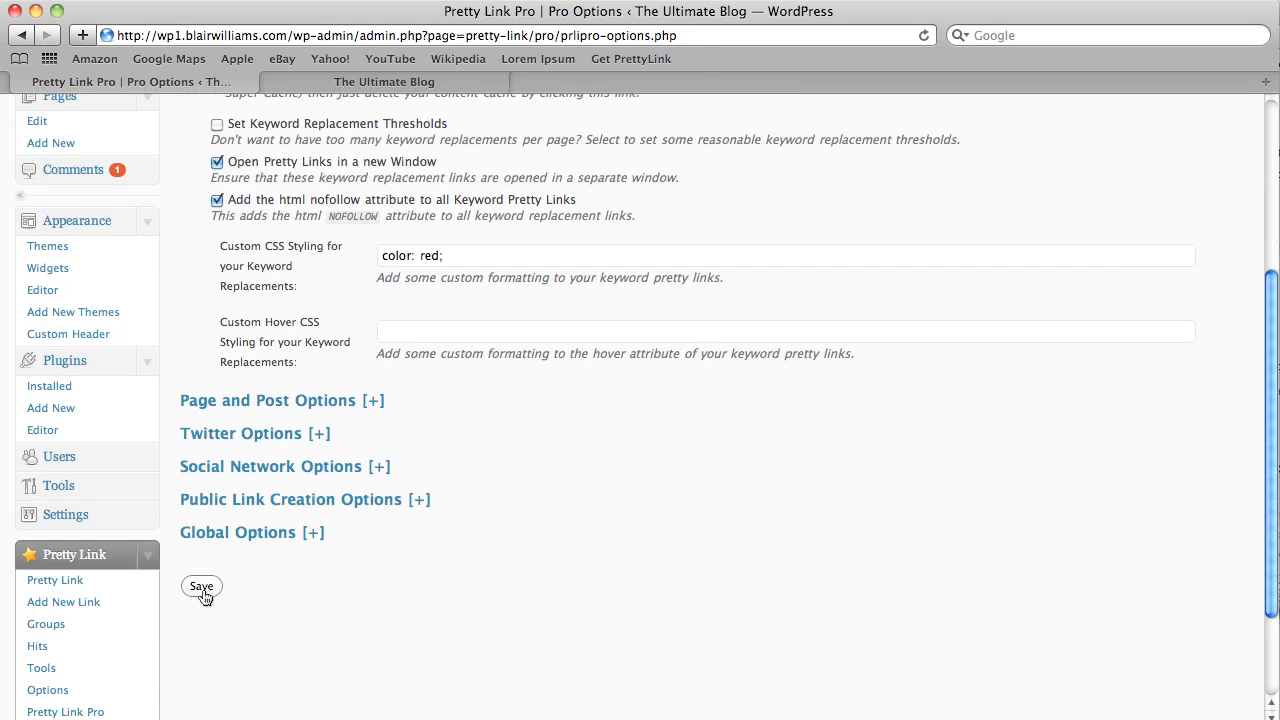
pyautogui.click(408, 80)
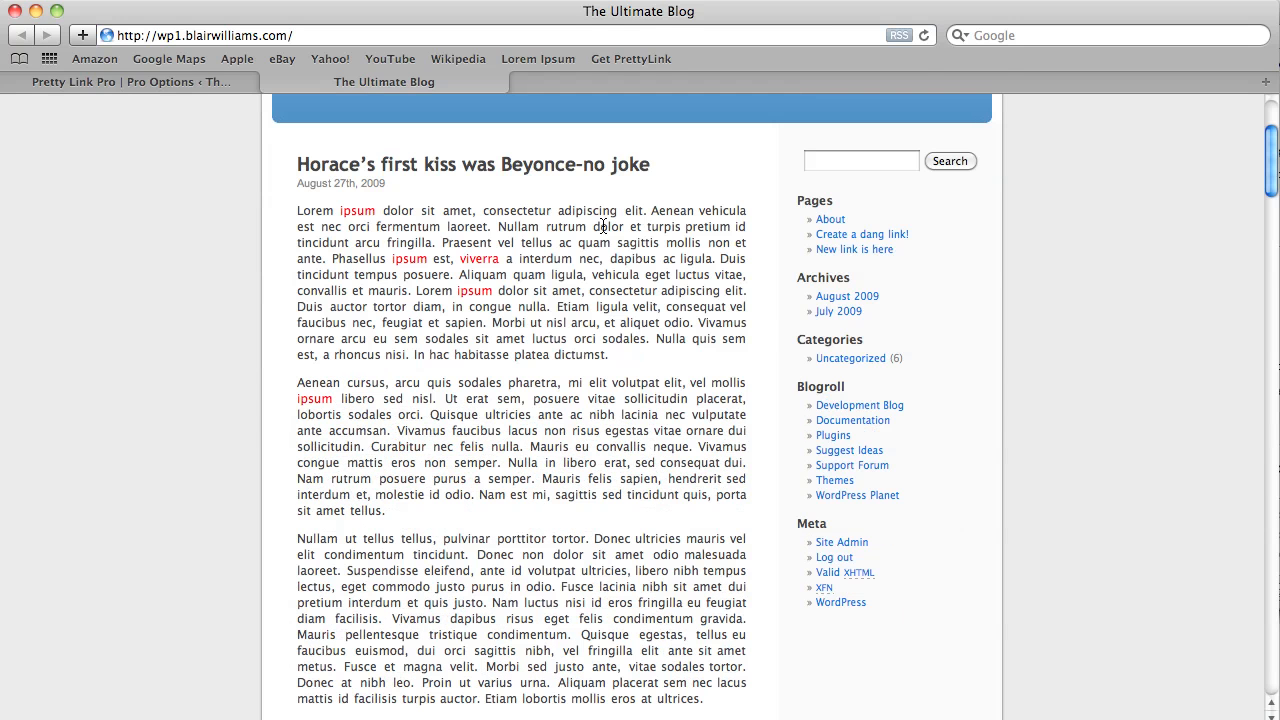
pyautogui.moveTo(460, 290)
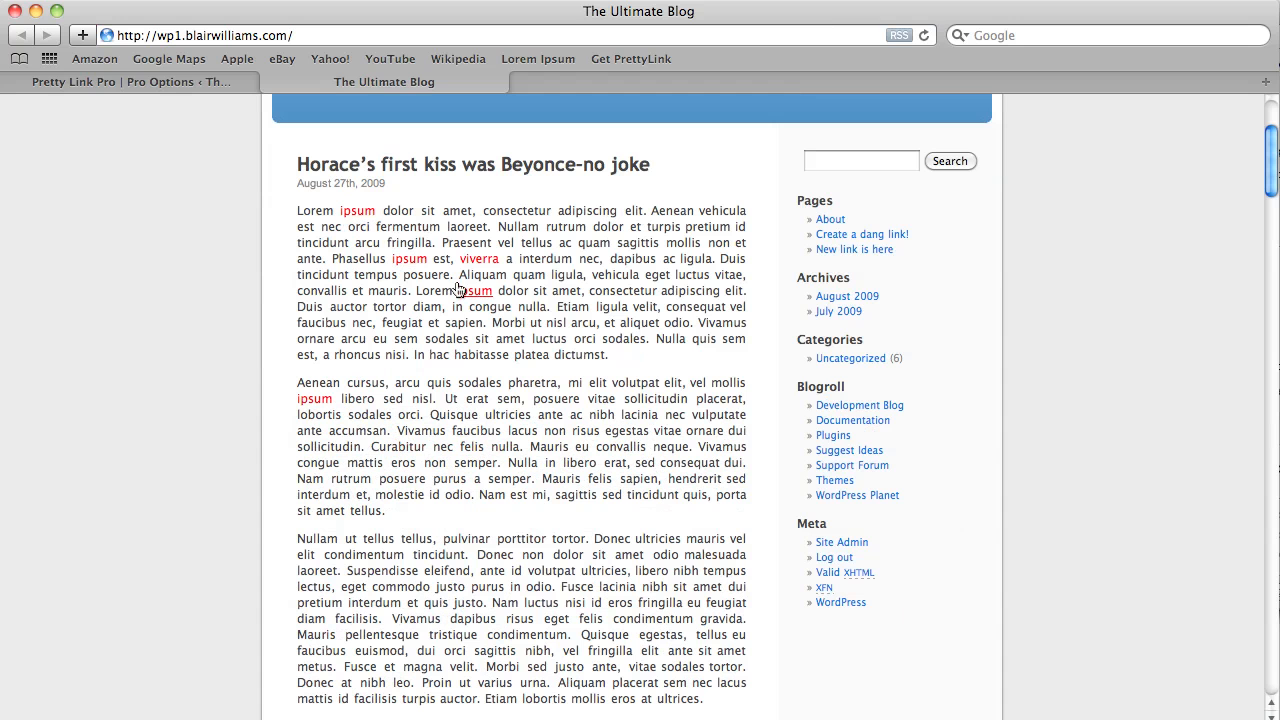
# Step: Scroll the blog post to confirm more 'ipsum' and 'viverra' instances now appear as red links
pyautogui.scroll(-3)
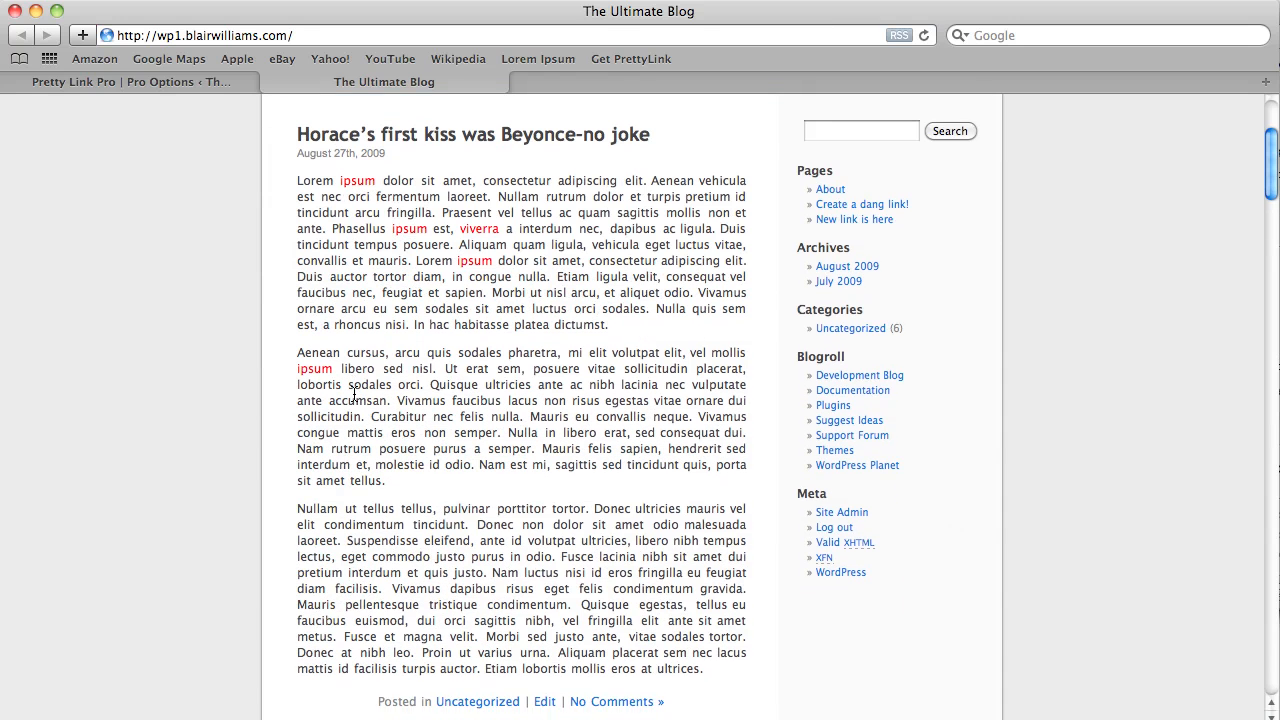